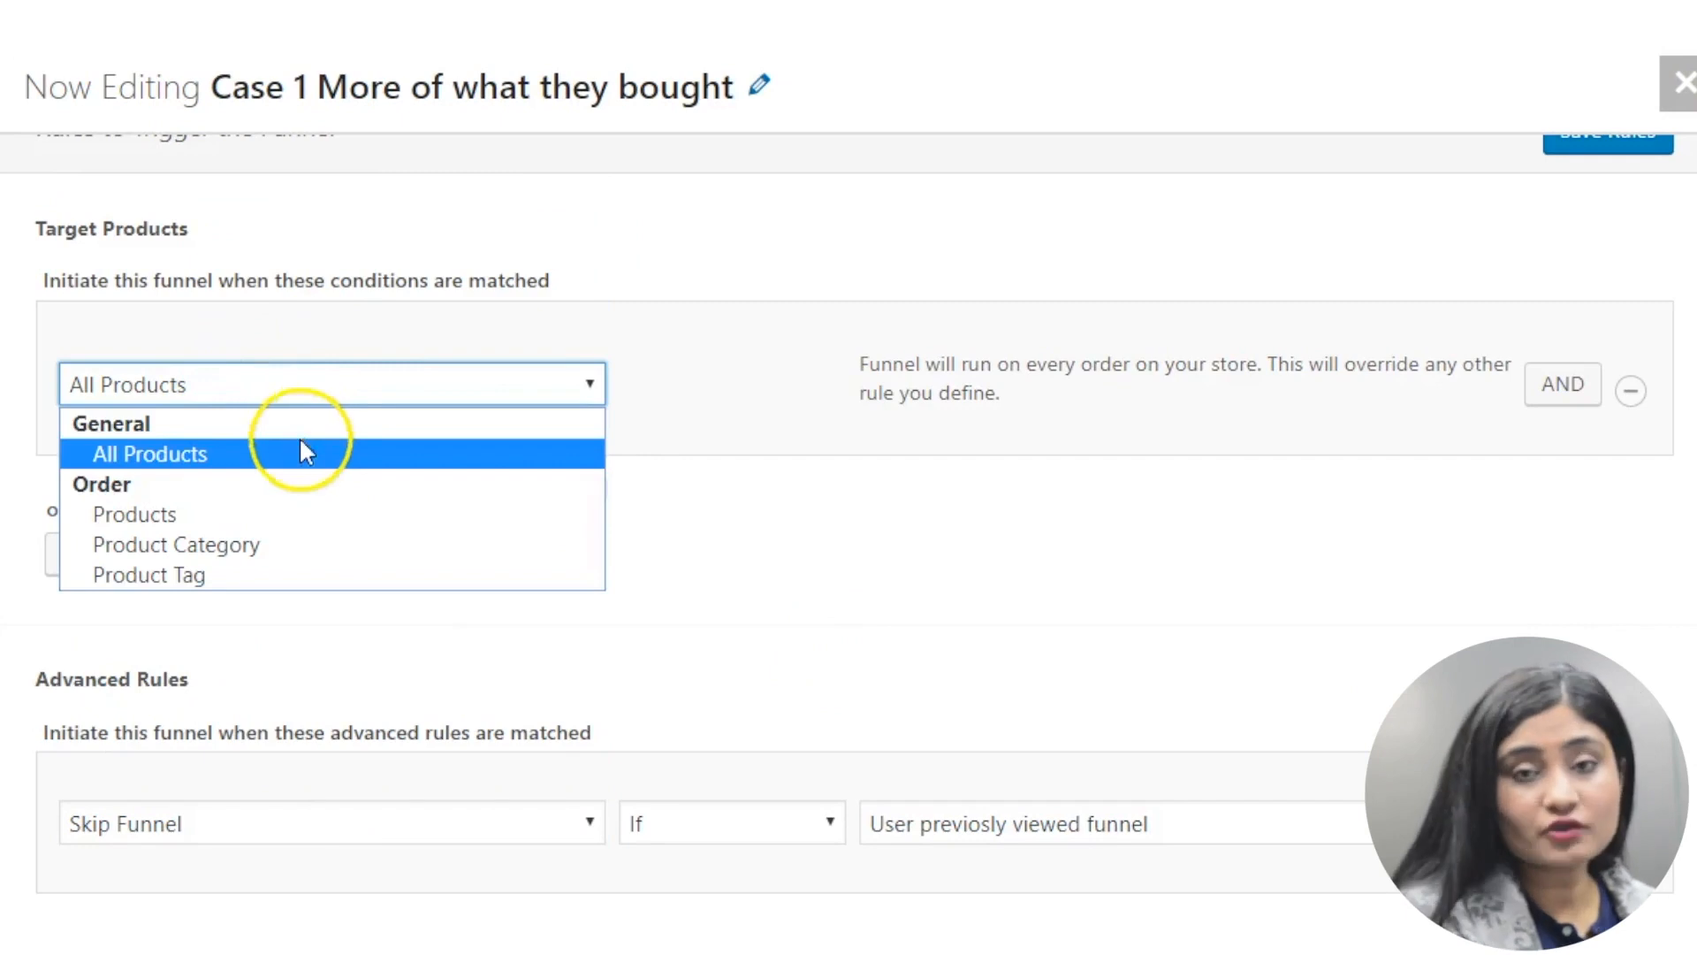
Keep All Products as the target and set Advanced Rules to No Advanced Rules.
left_click(150, 454)
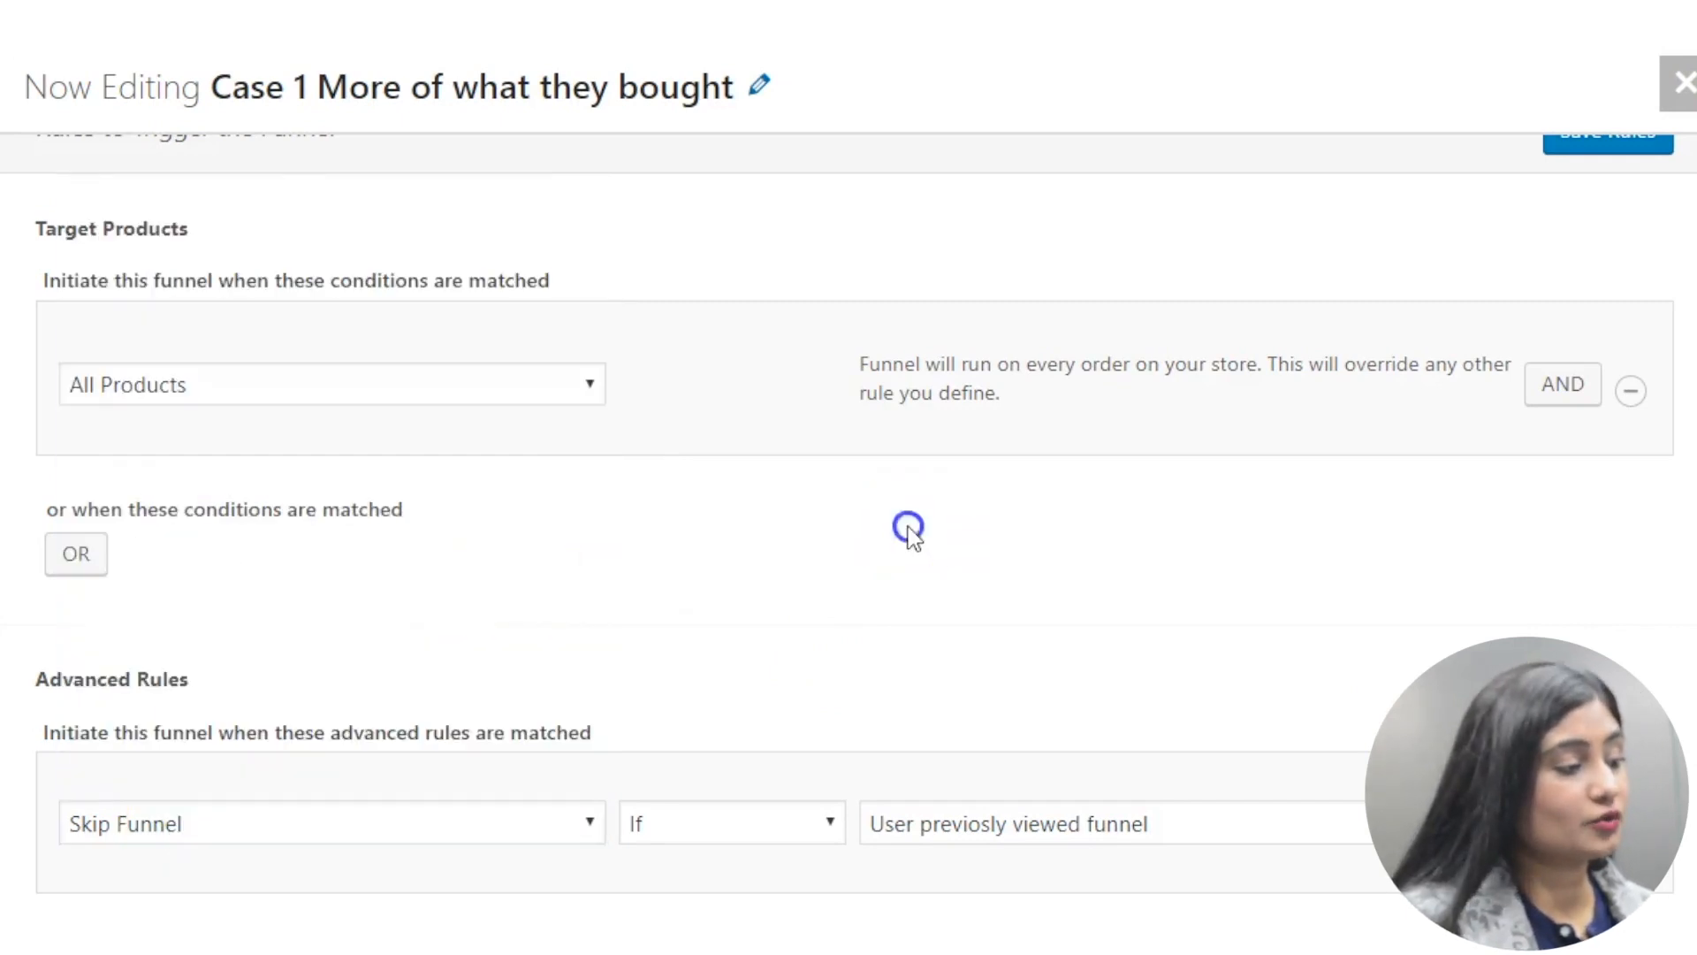
left_click(332, 824)
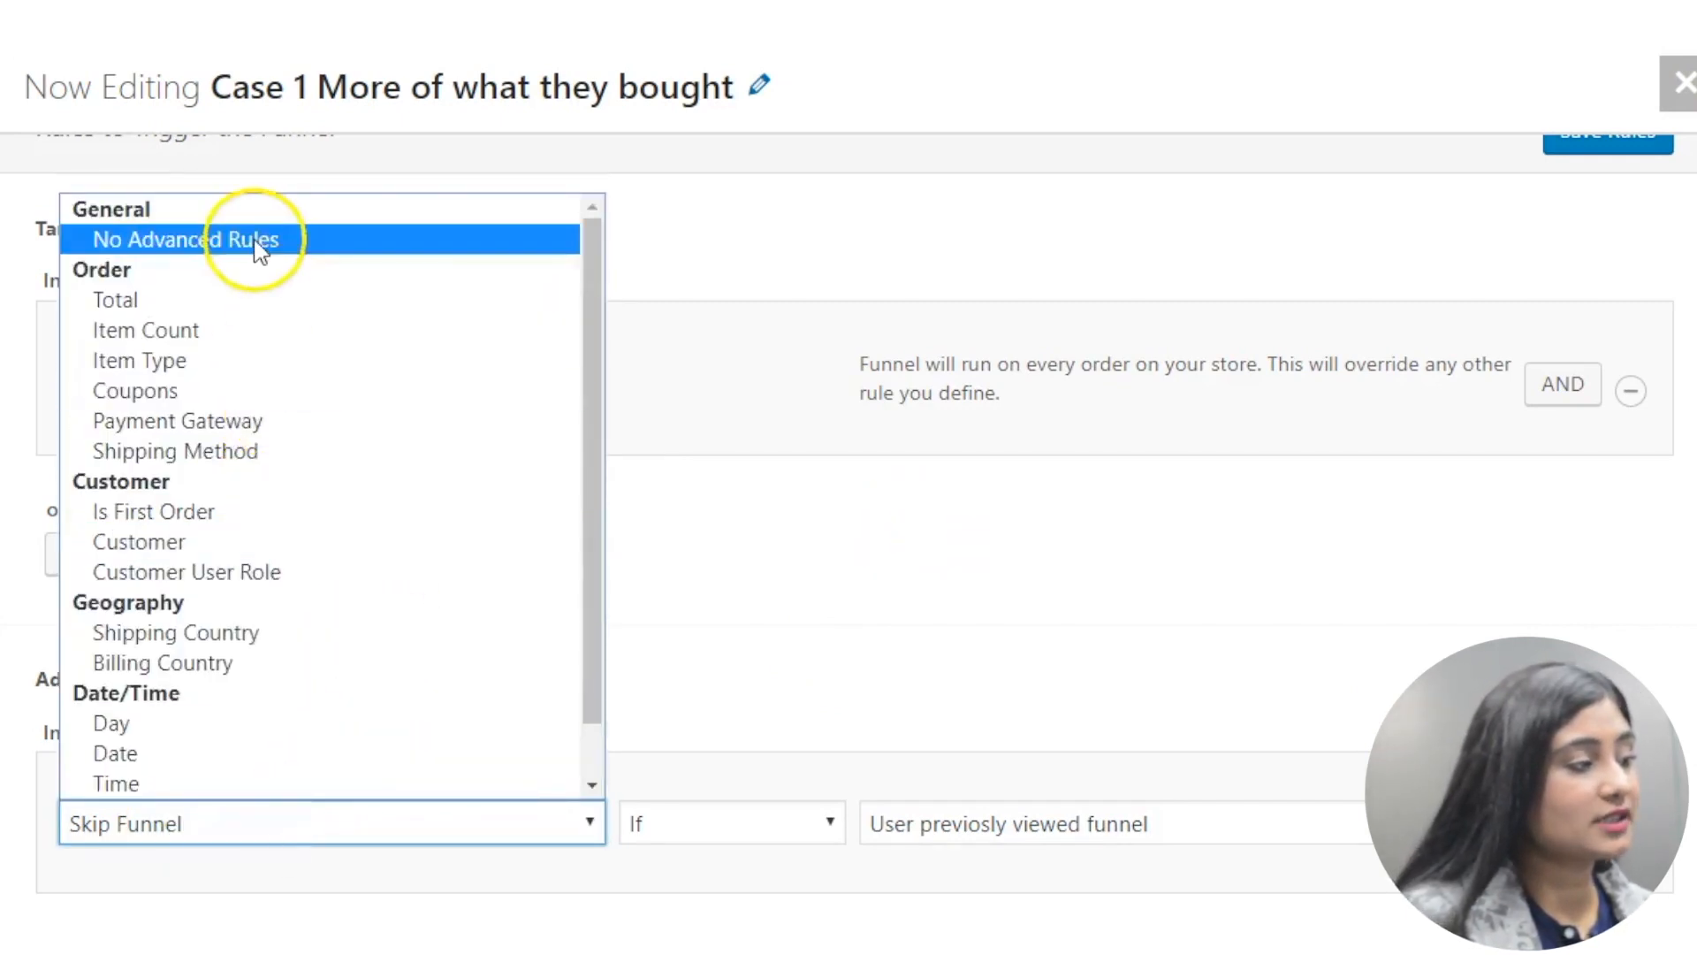
left_click(185, 240)
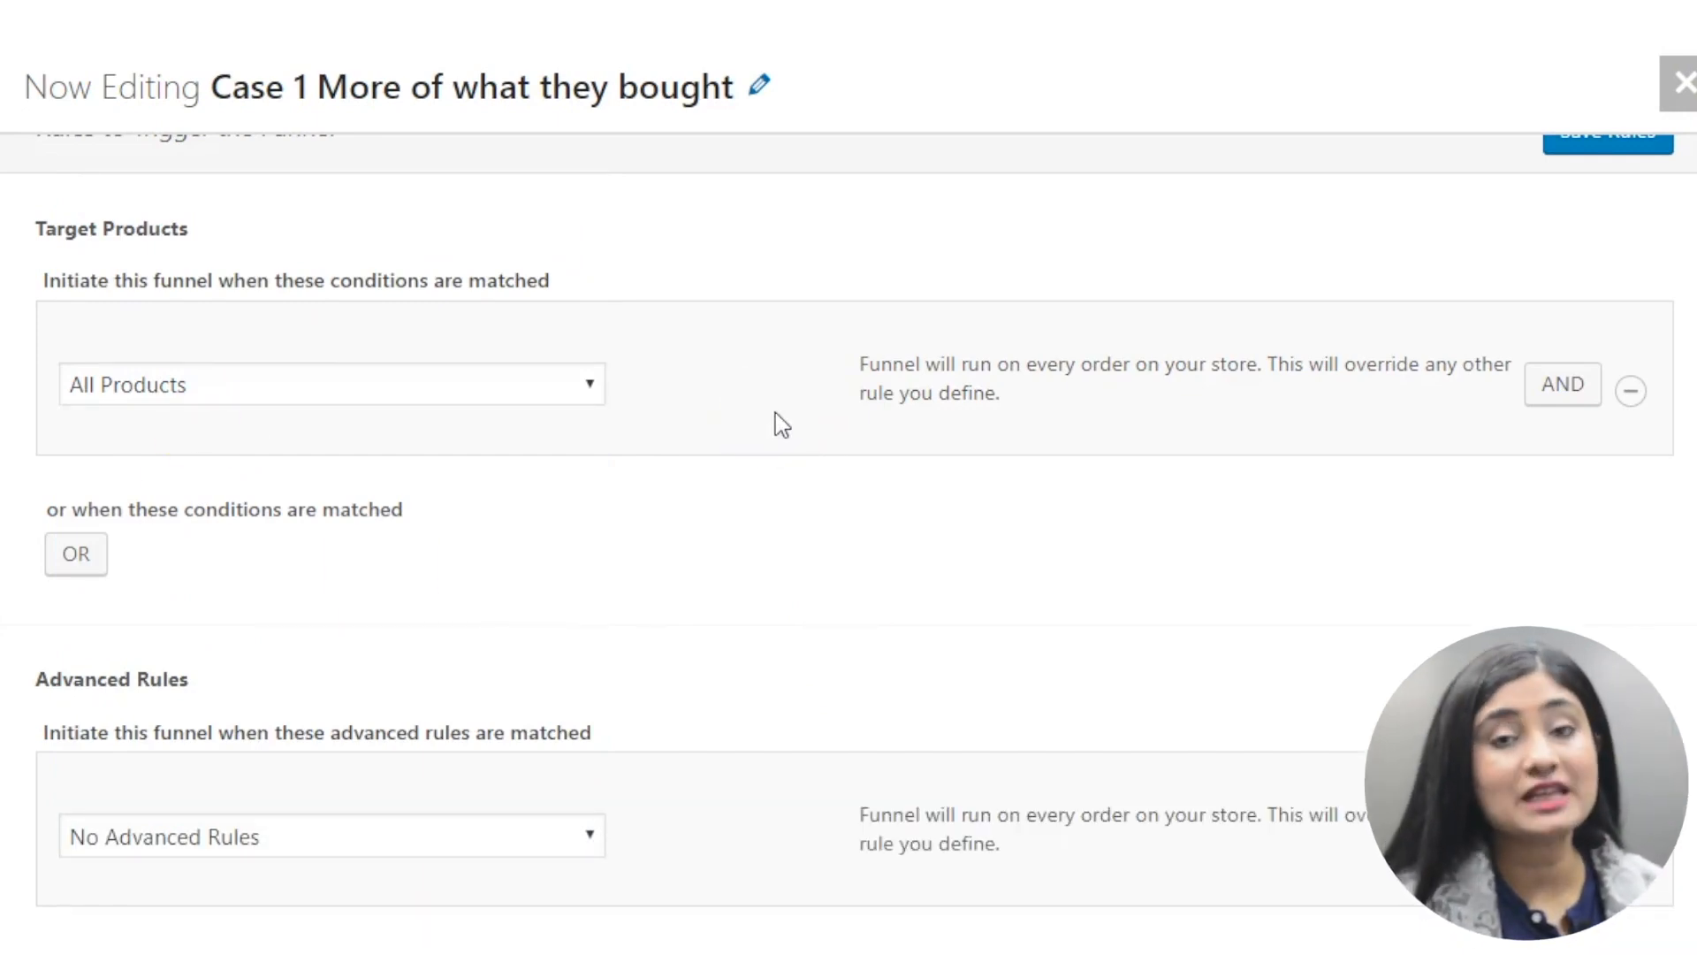
mouse_move(1461, 517)
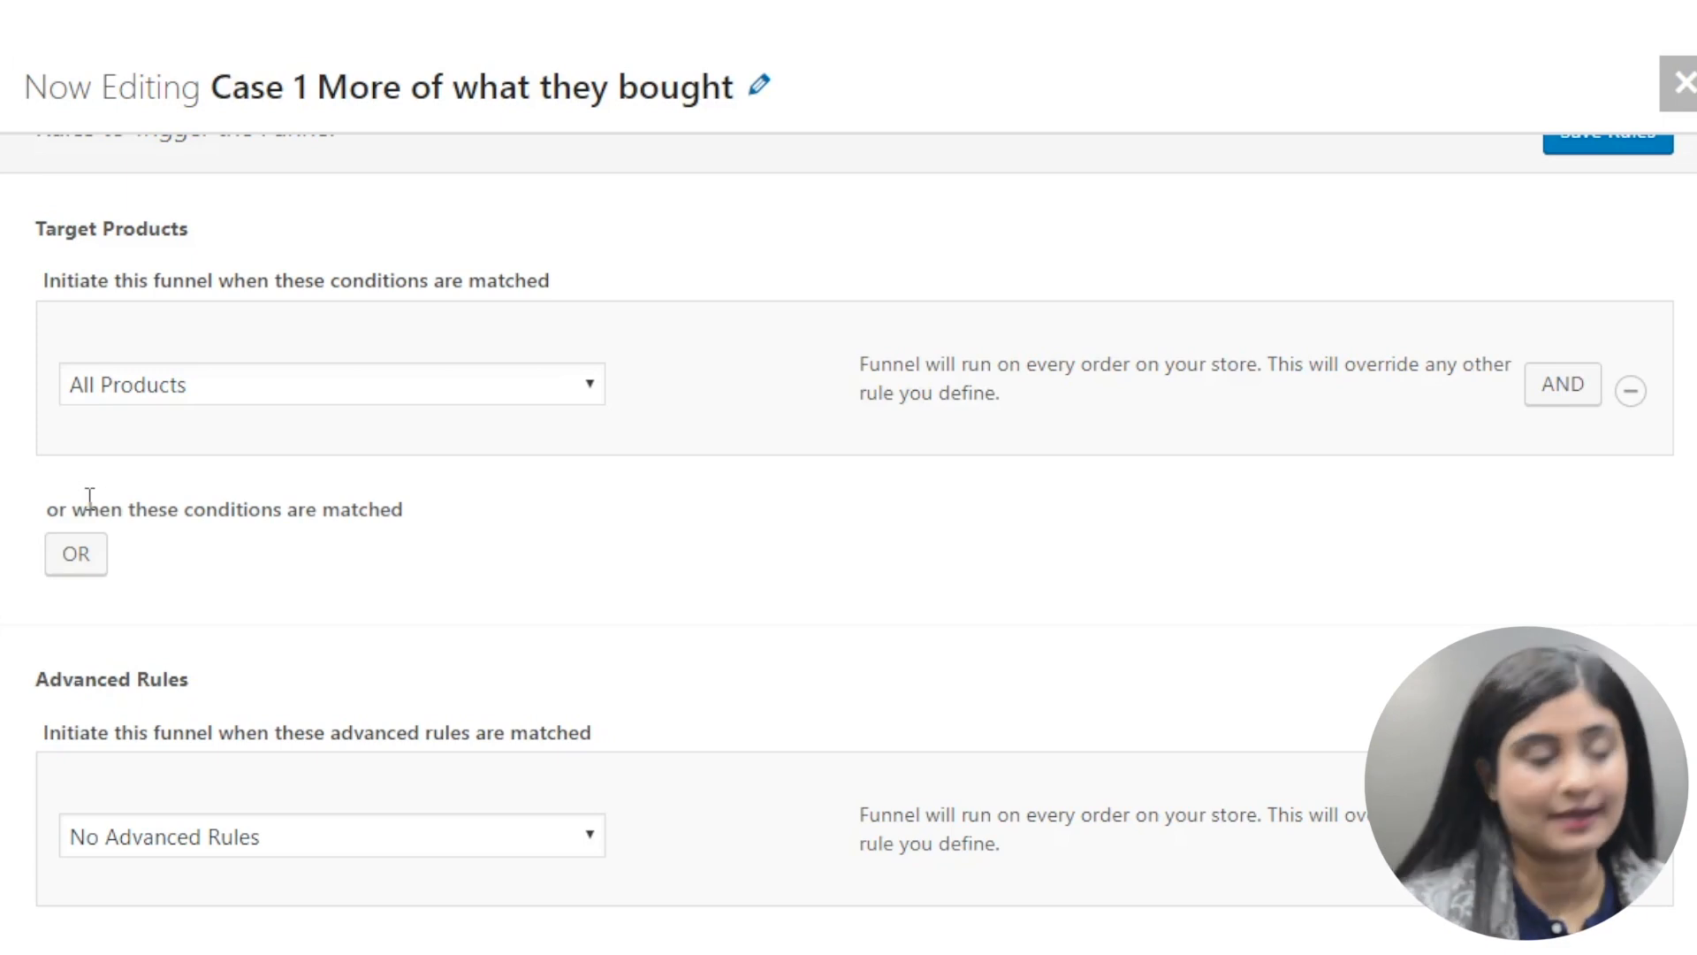
Switch the target condition type from All Products to specific Products.
left_click(293, 385)
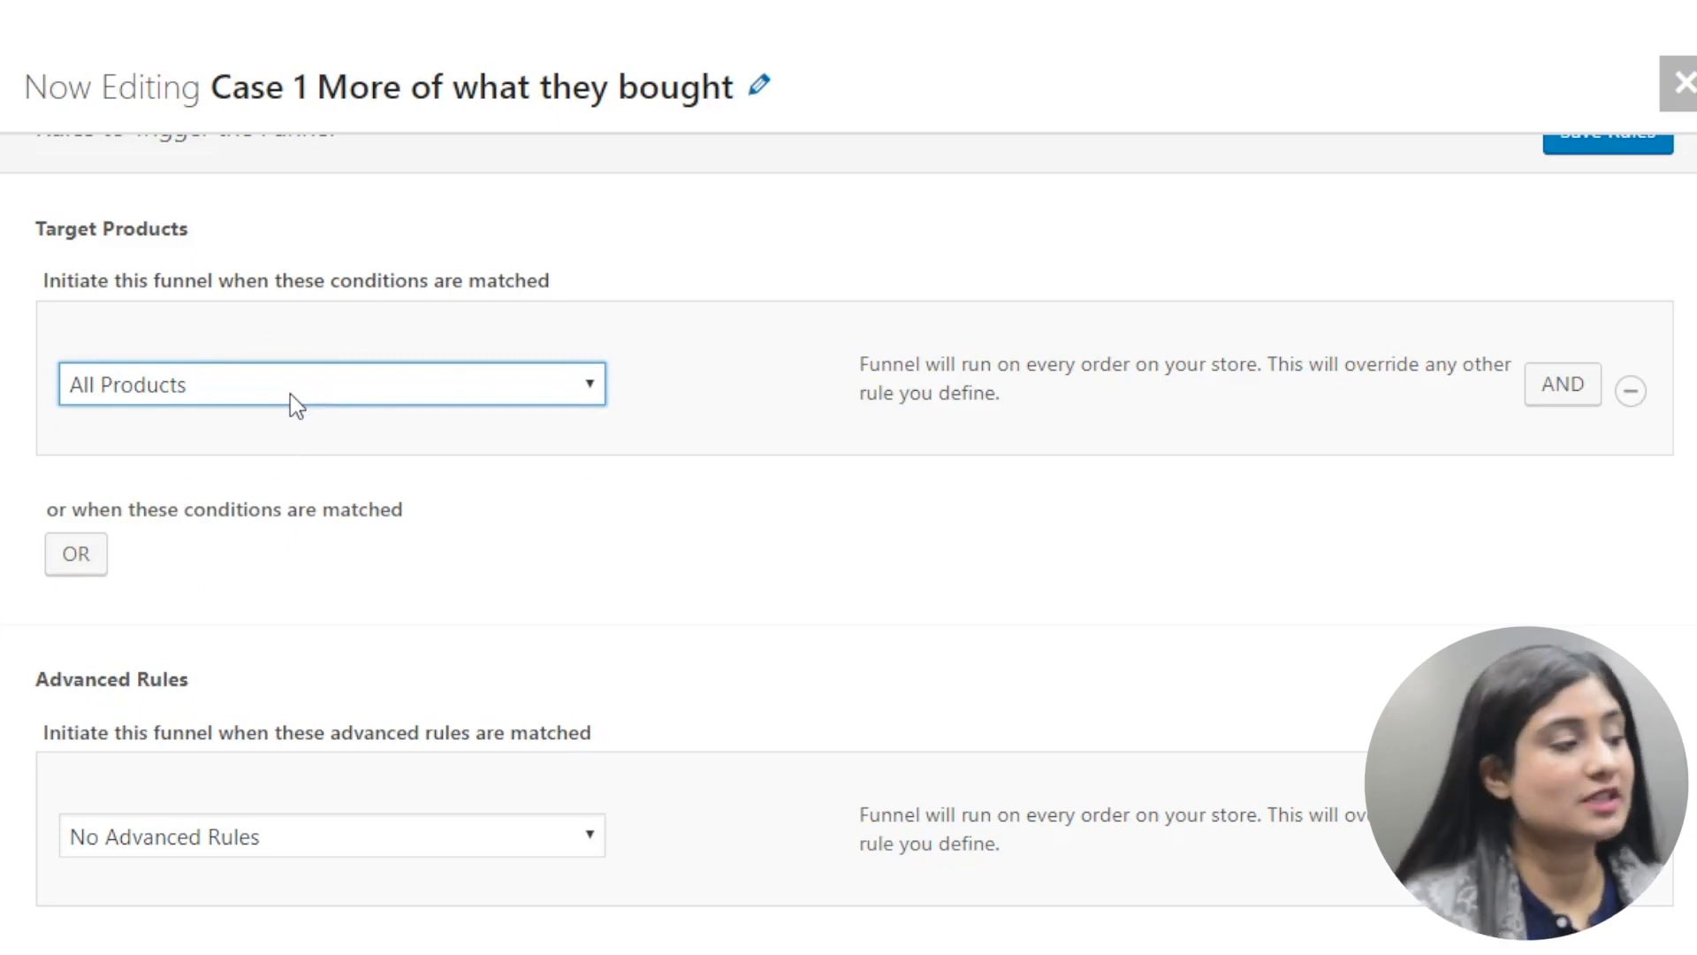
left_click(330, 383)
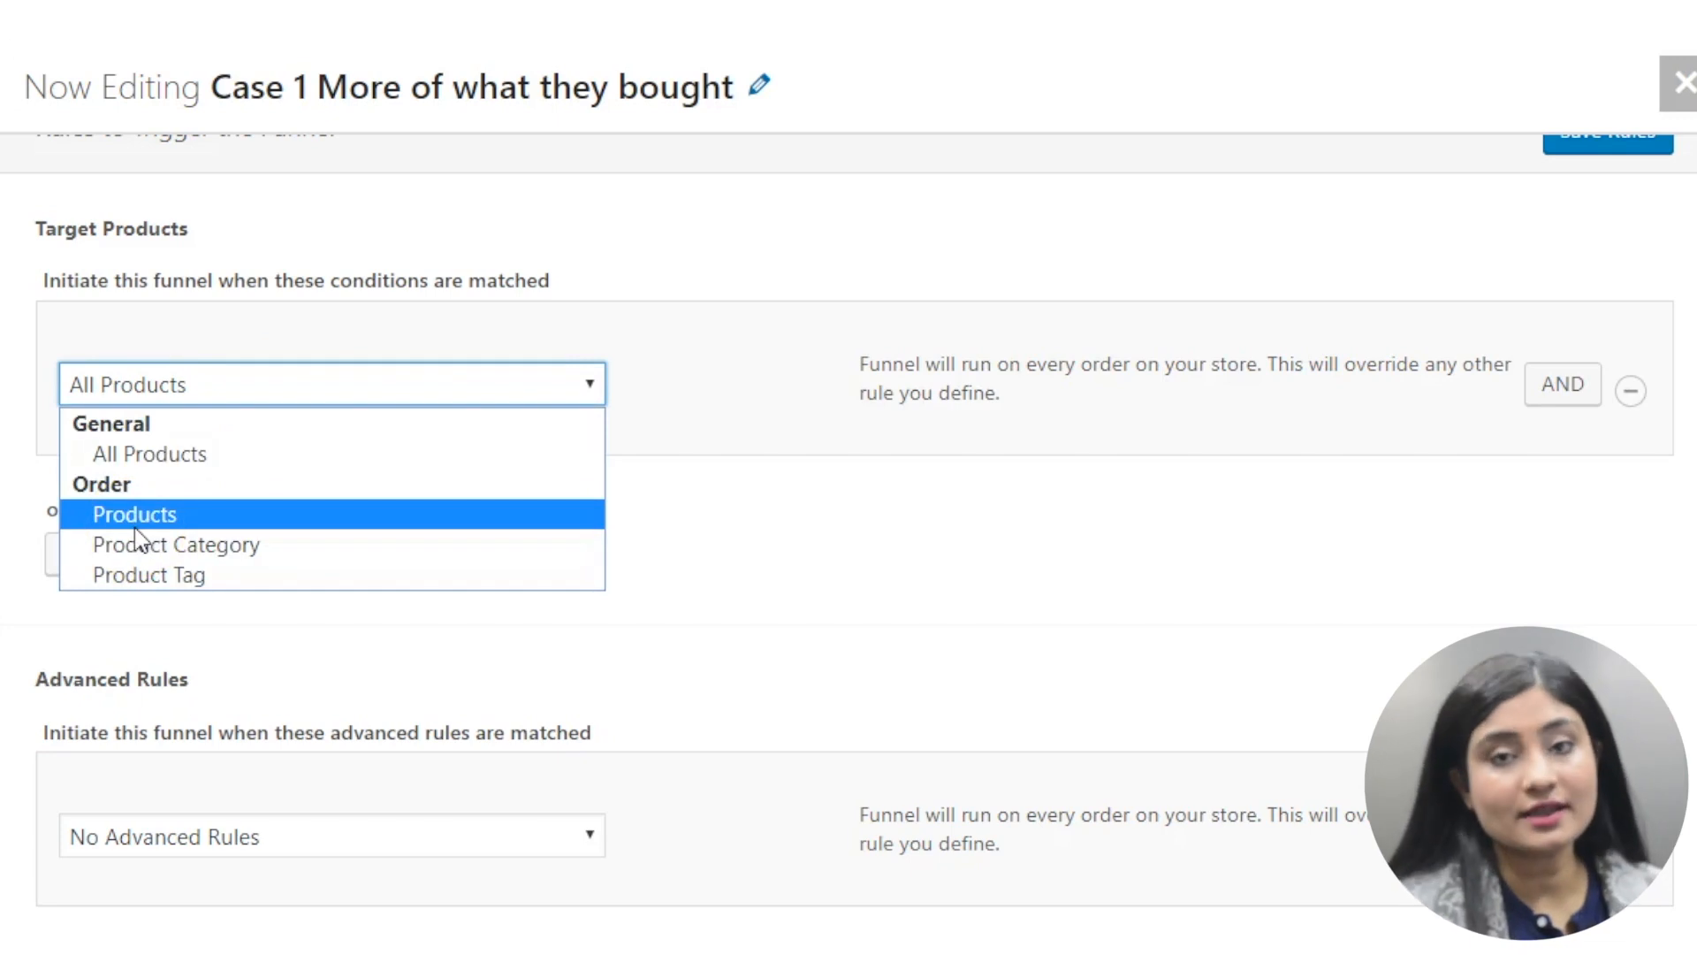
left_click(135, 515)
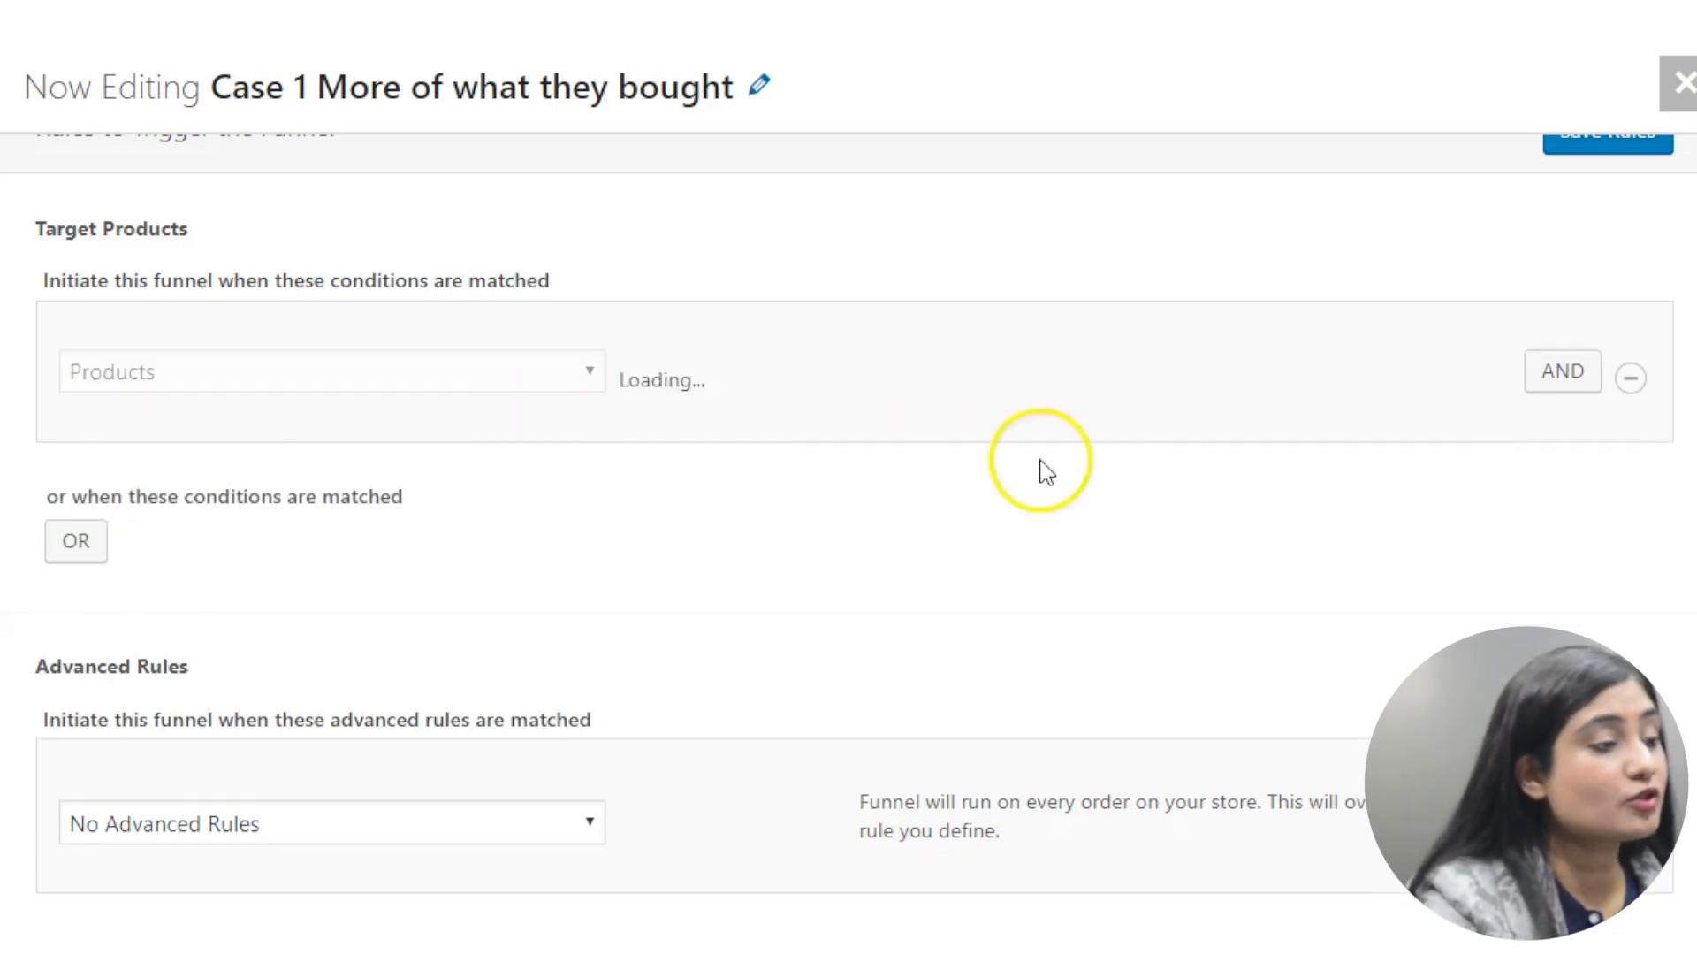
mouse_move(1123, 406)
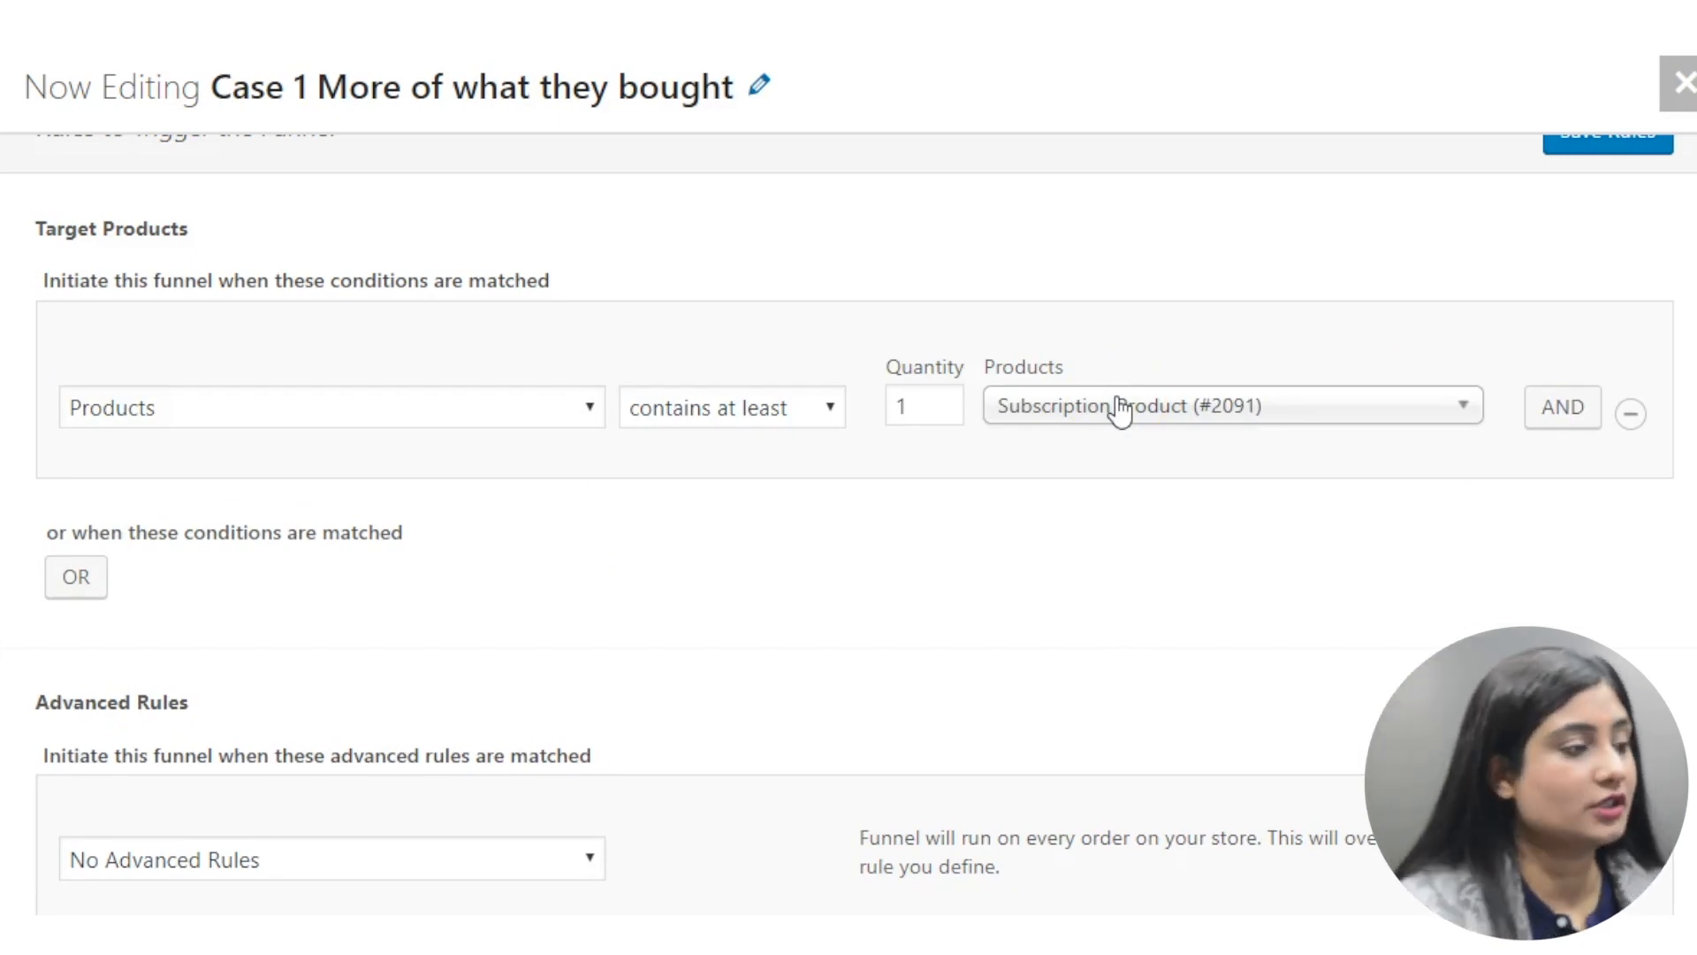
Set the comparison to 'does not contain at least' 1 and choose the Liver Renu product (#2022).
left_click(330, 407)
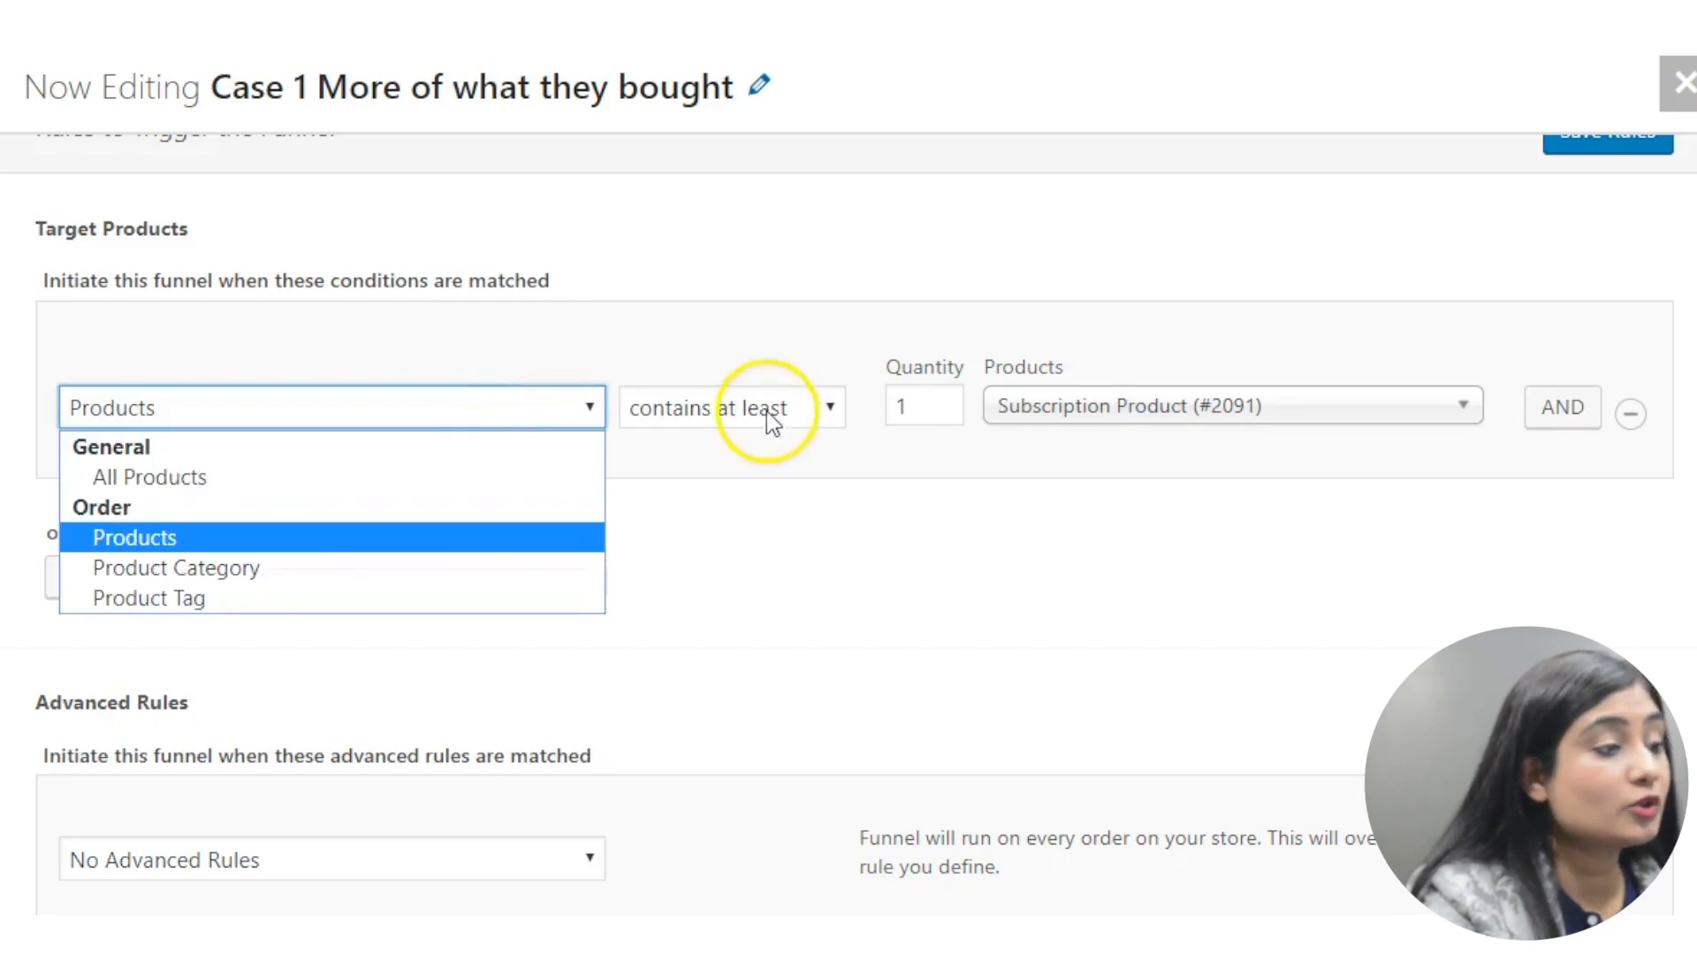
left_click(732, 406)
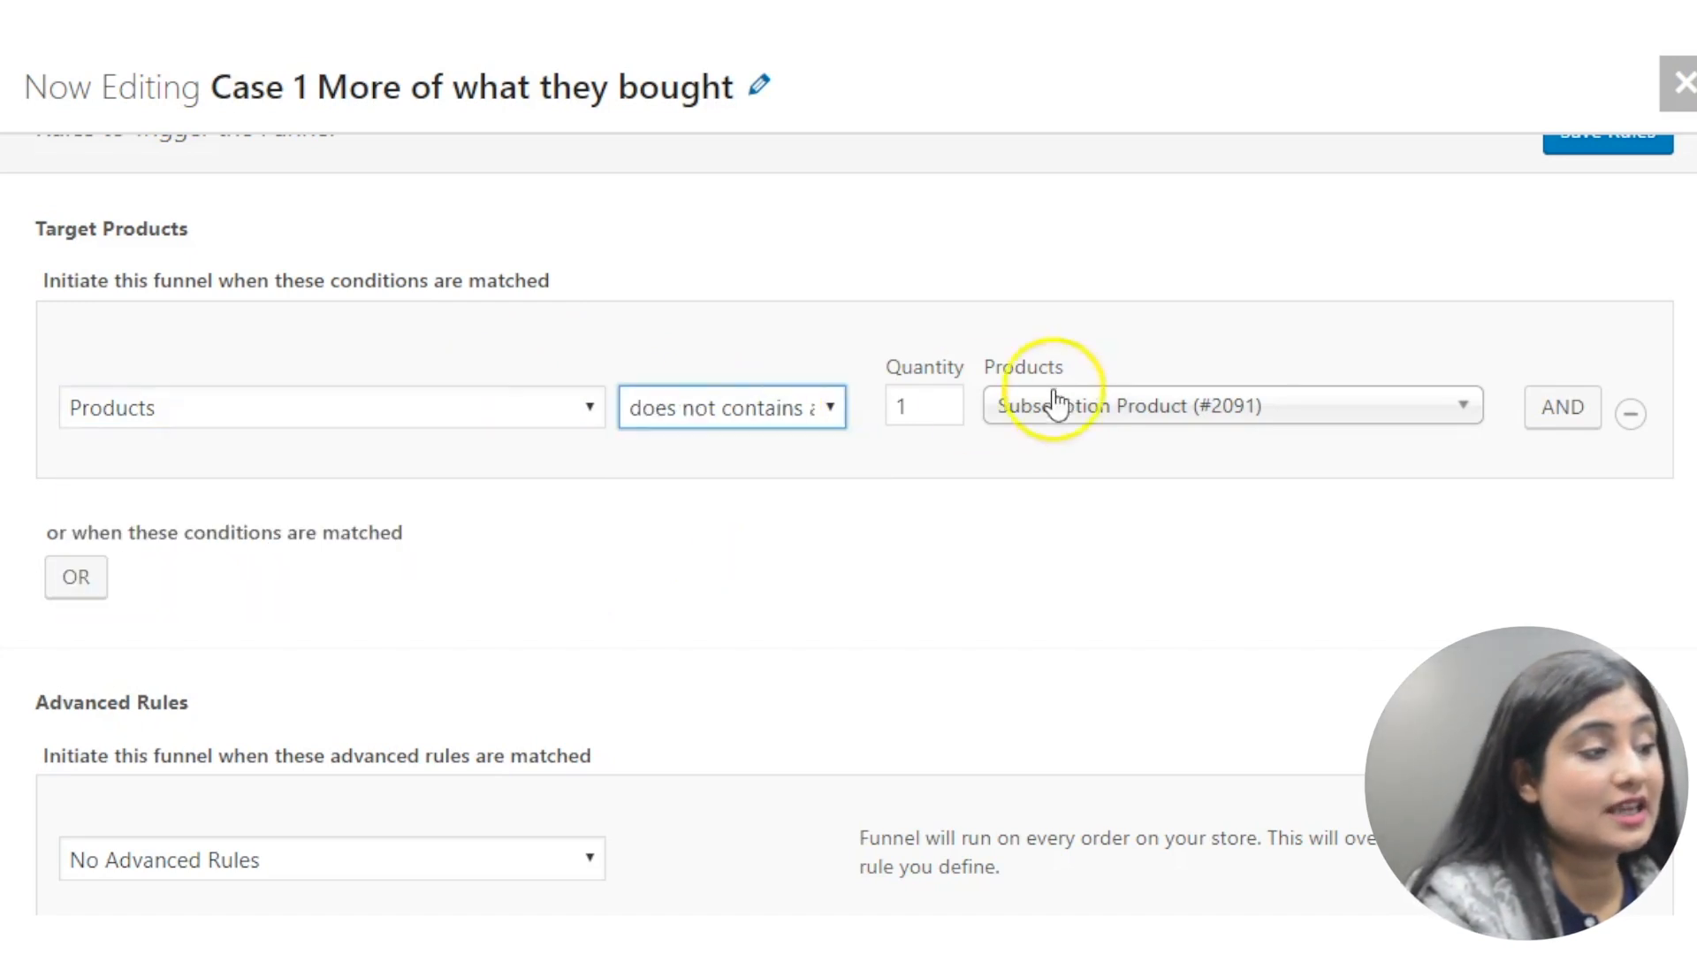
left_click(1229, 406)
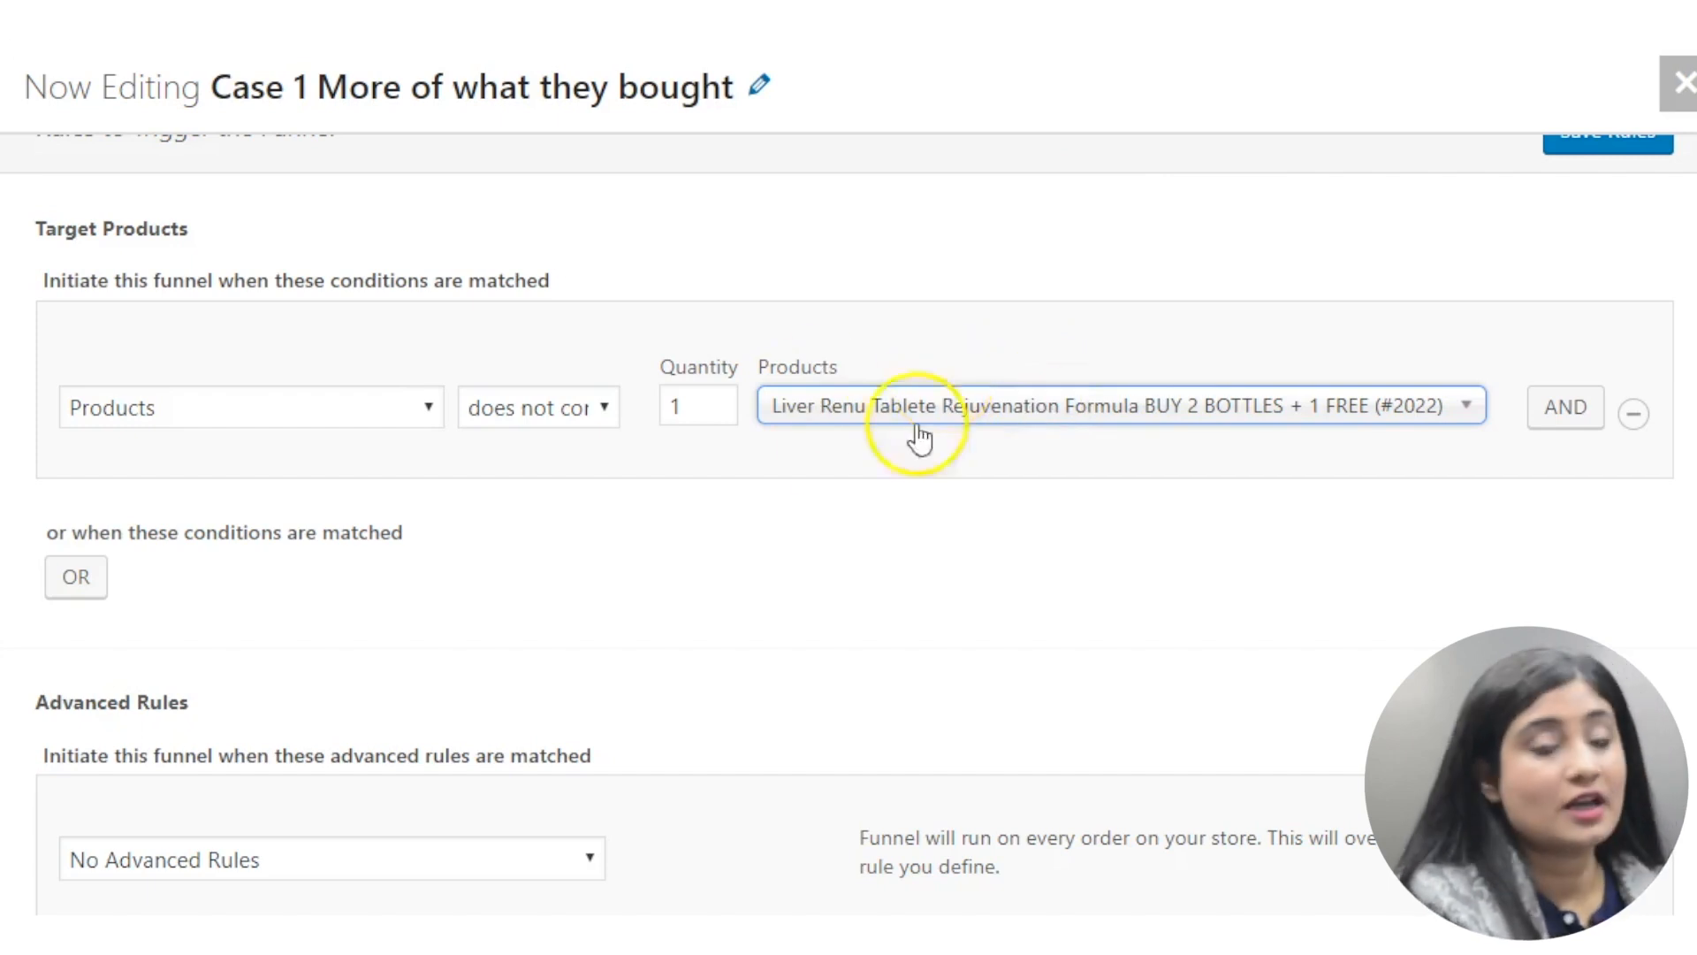
left_click(539, 405)
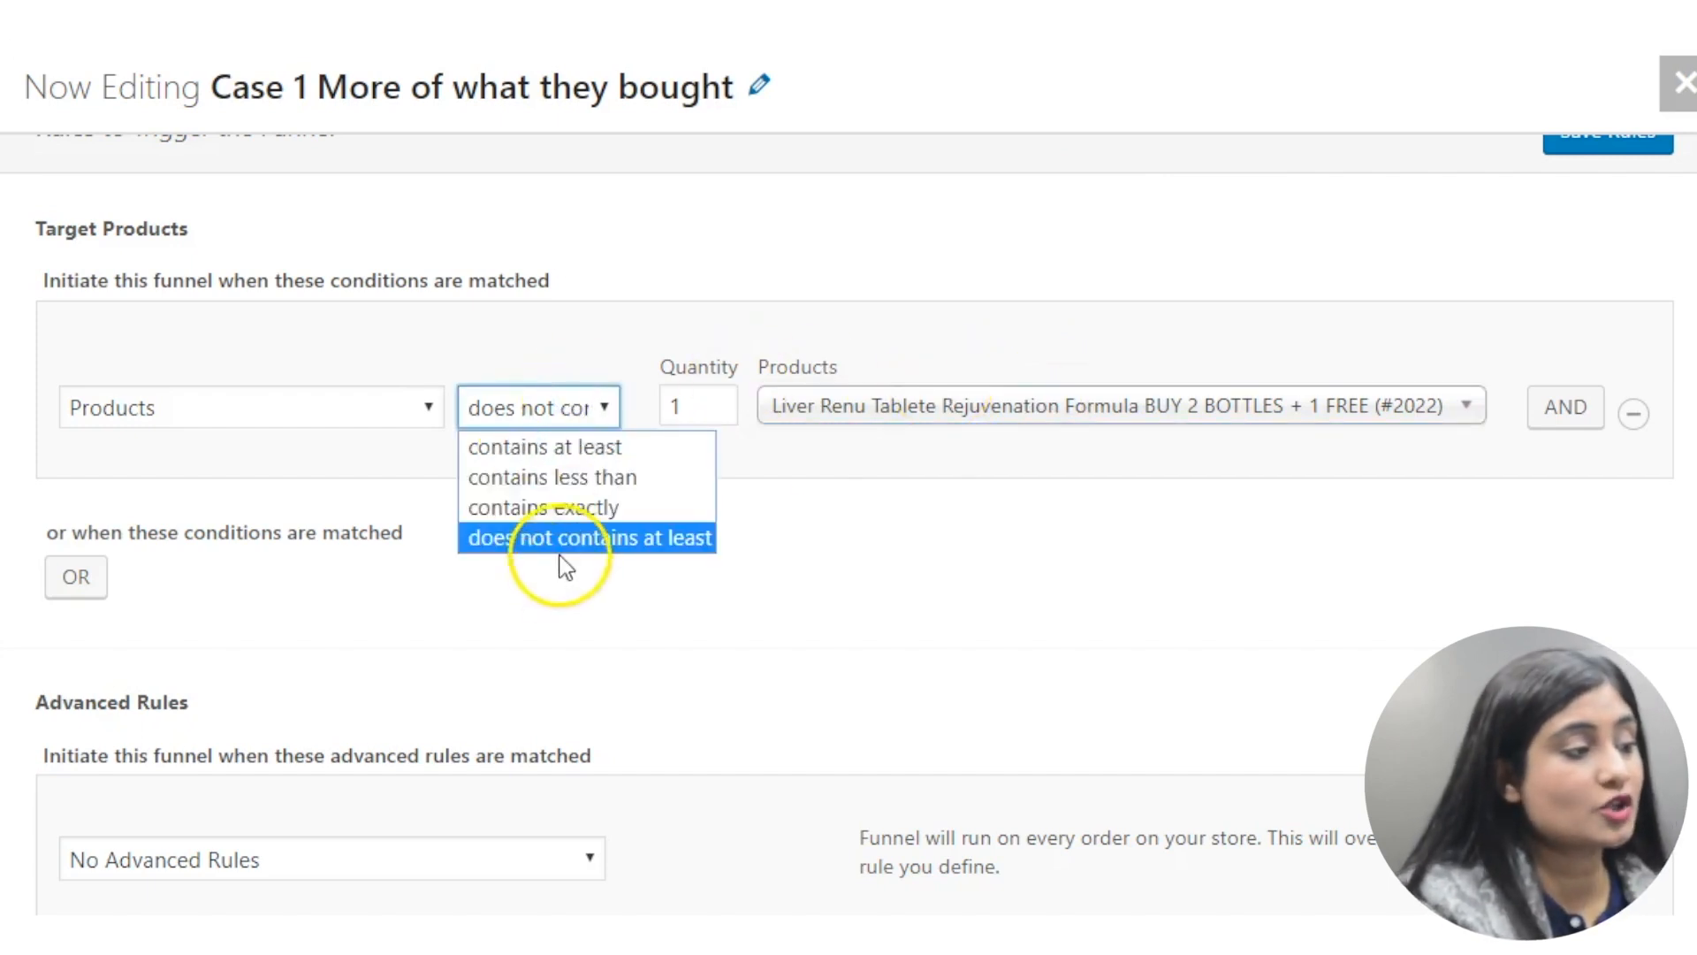
left_click(588, 538)
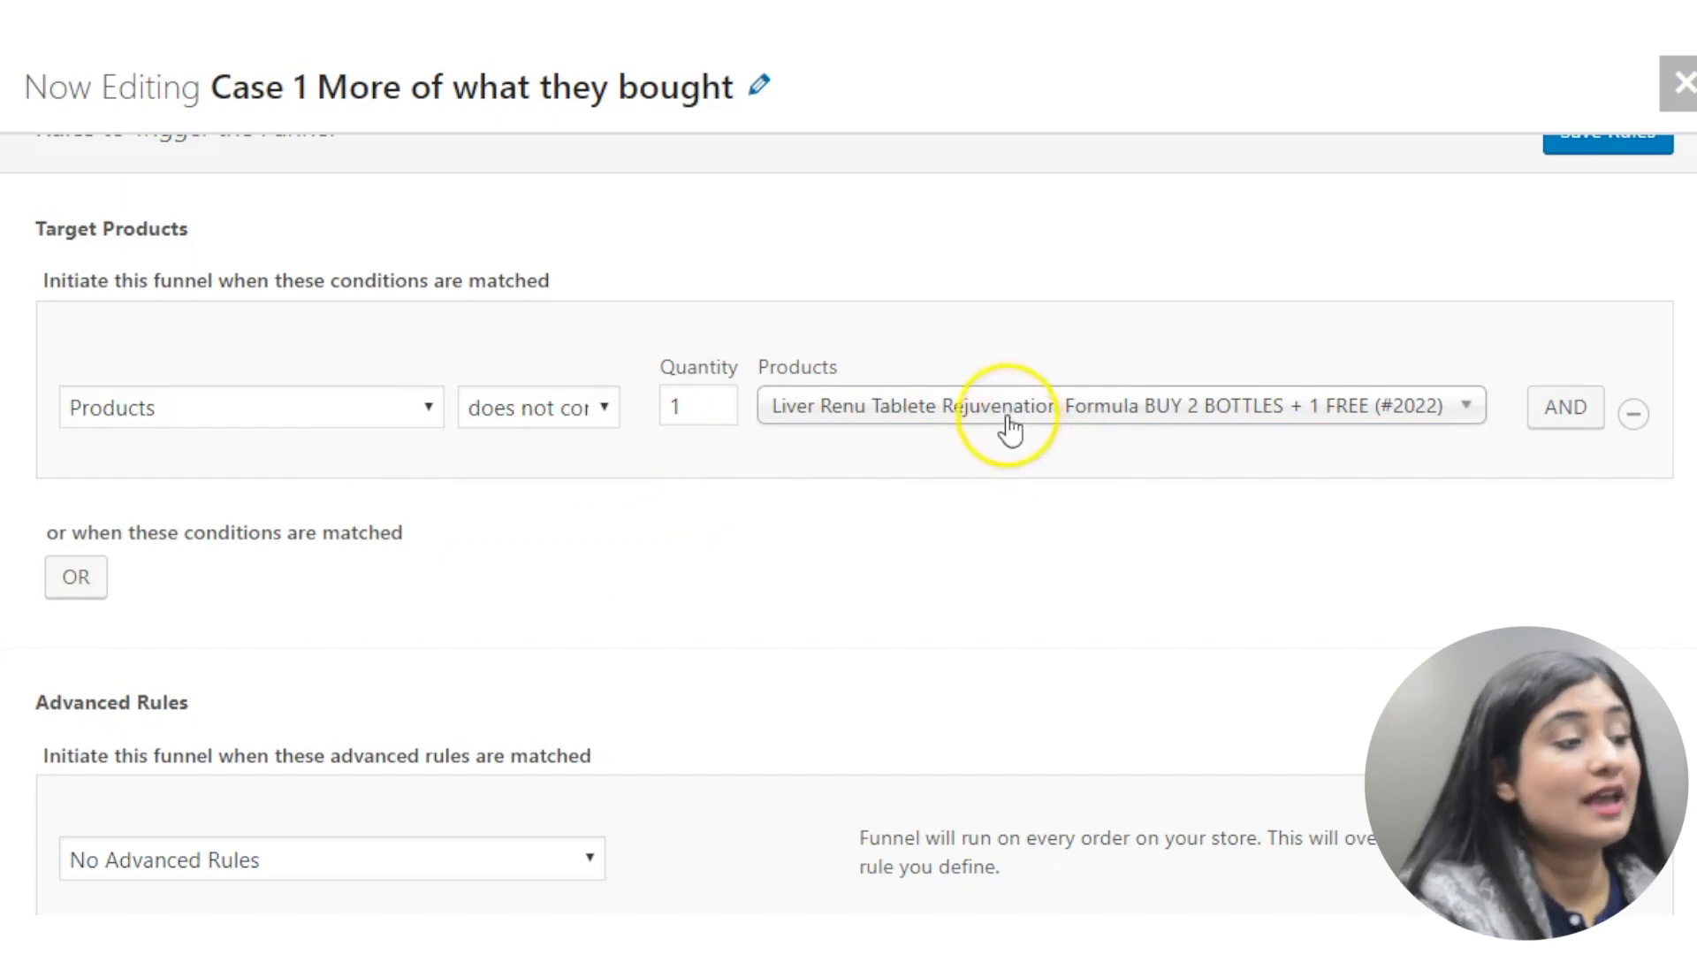
left_click(251, 407)
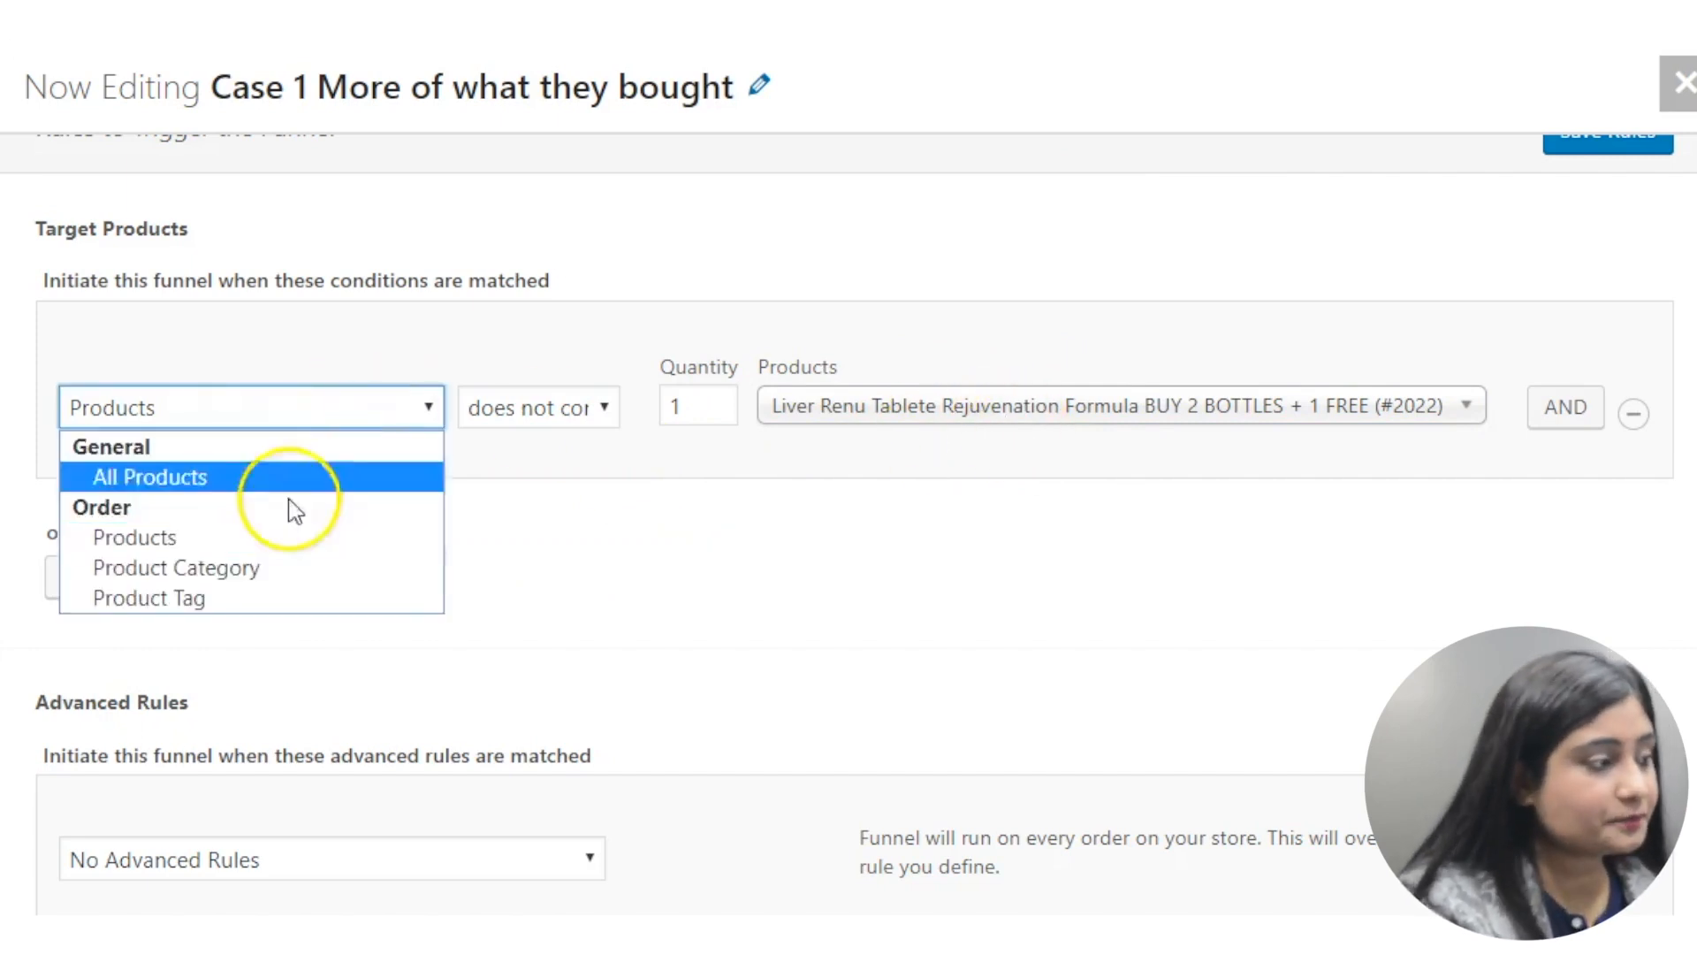
mouse_move(179, 567)
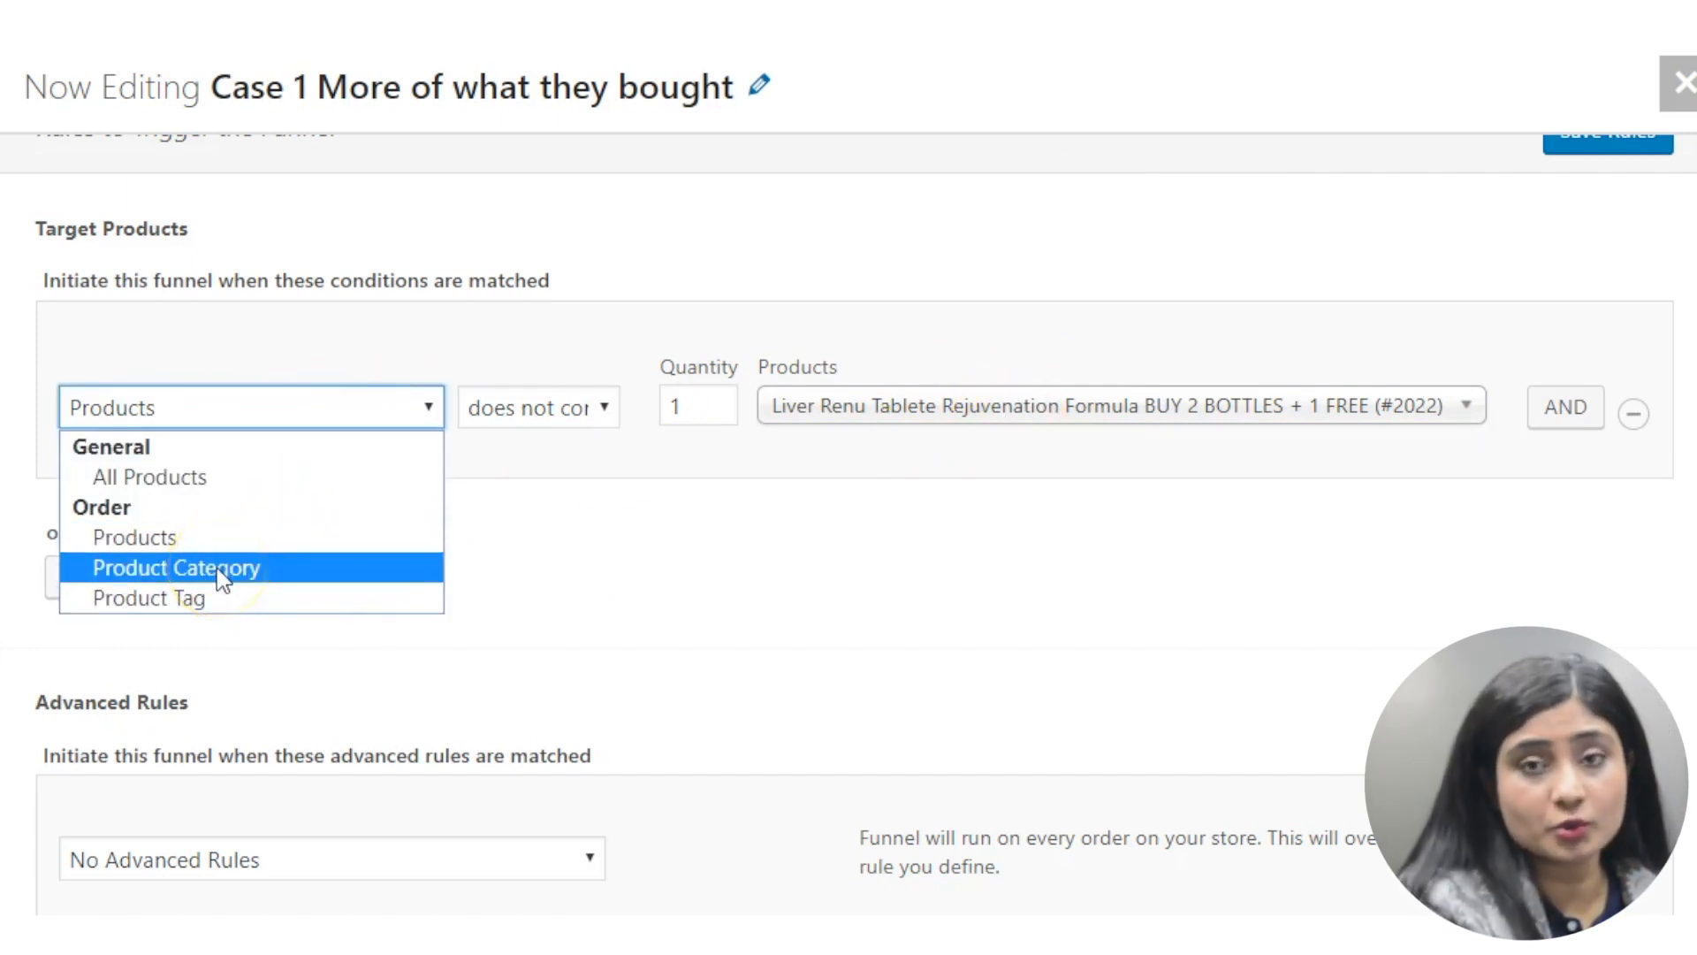
Target by Product Category 'matched any of' Clothing, then open the Advanced Rules list.
left_click(176, 567)
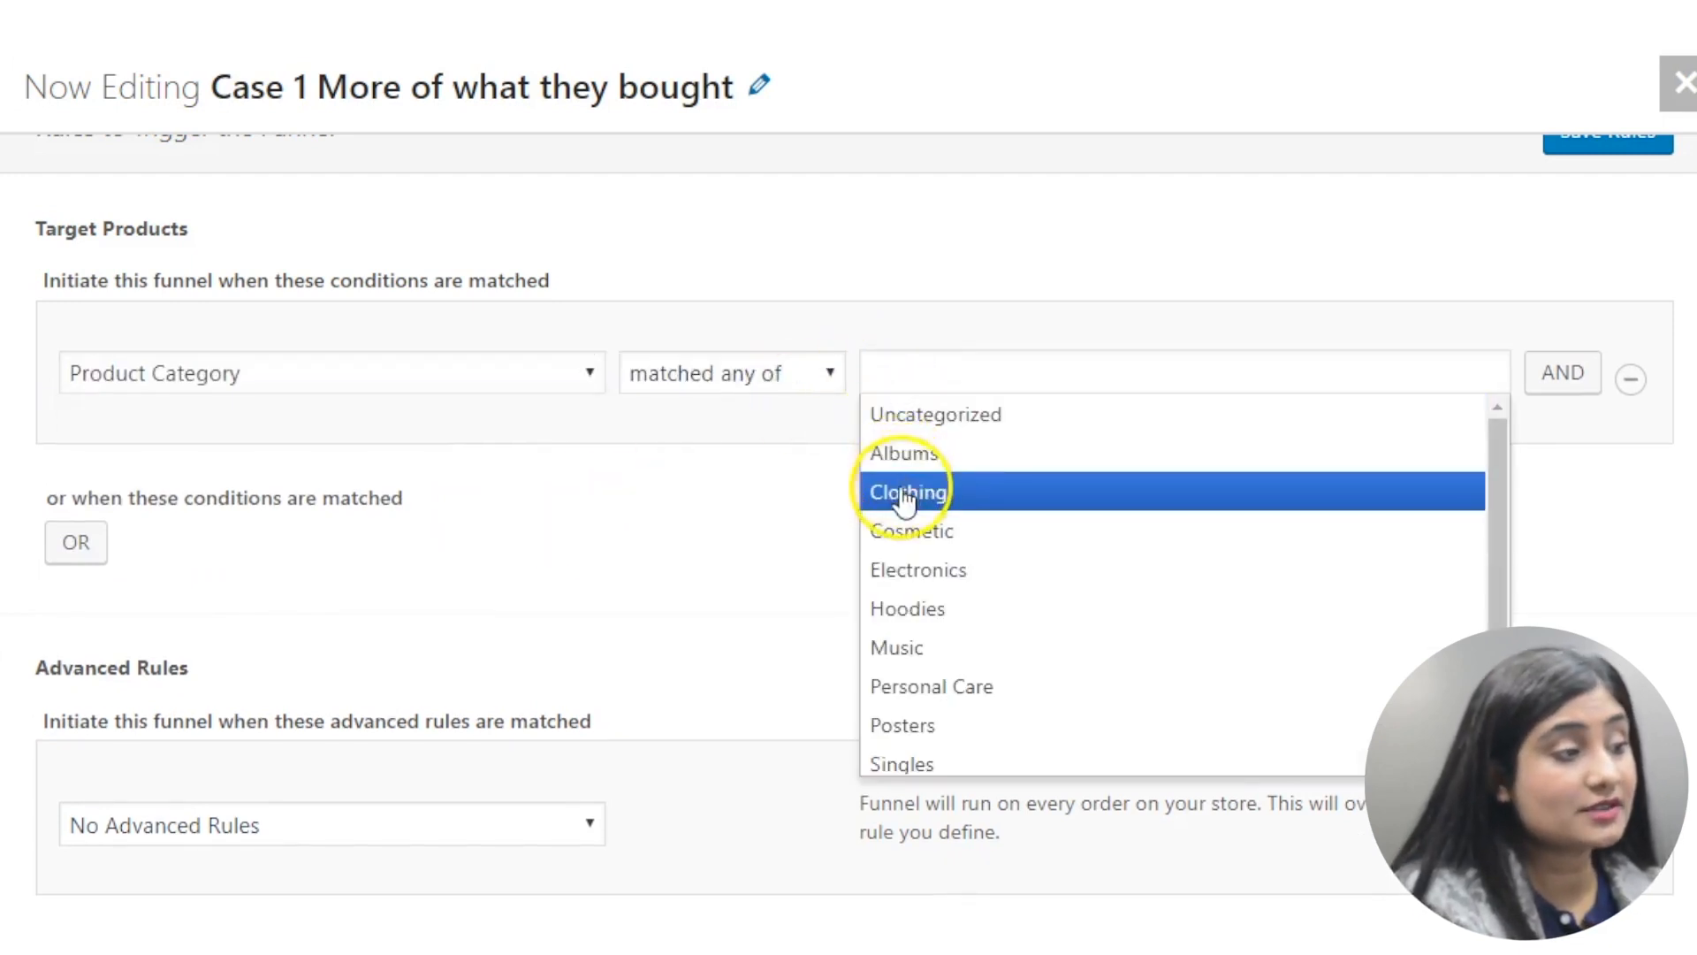
left_click(908, 491)
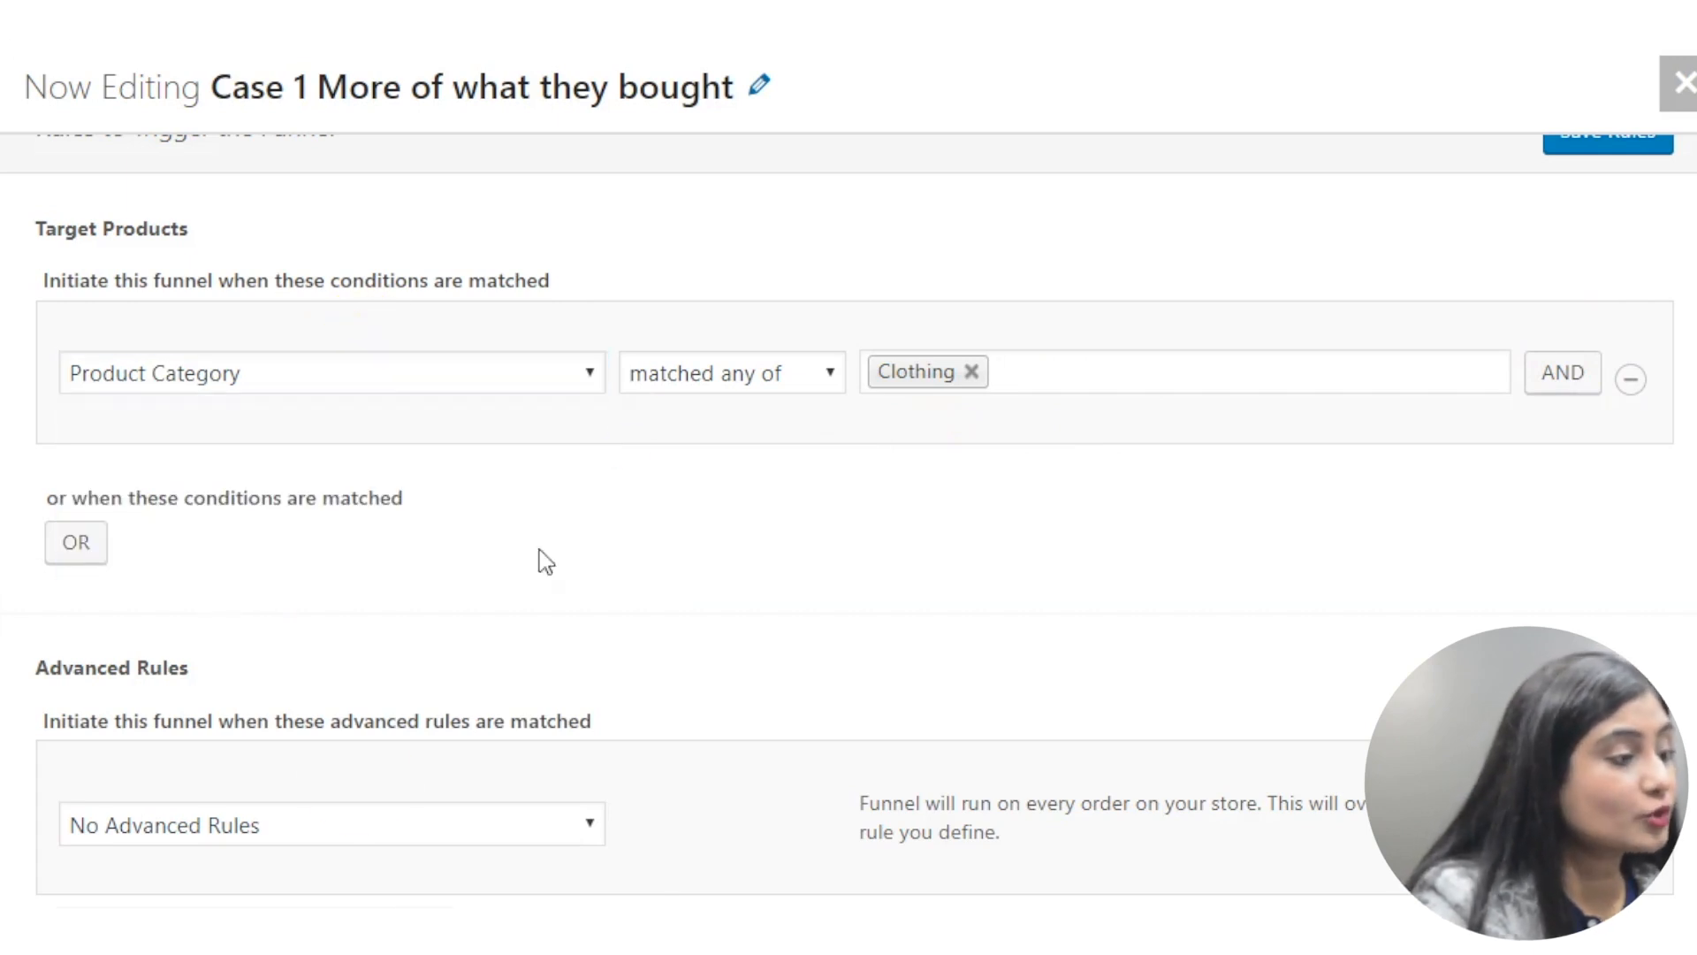
left_click(330, 825)
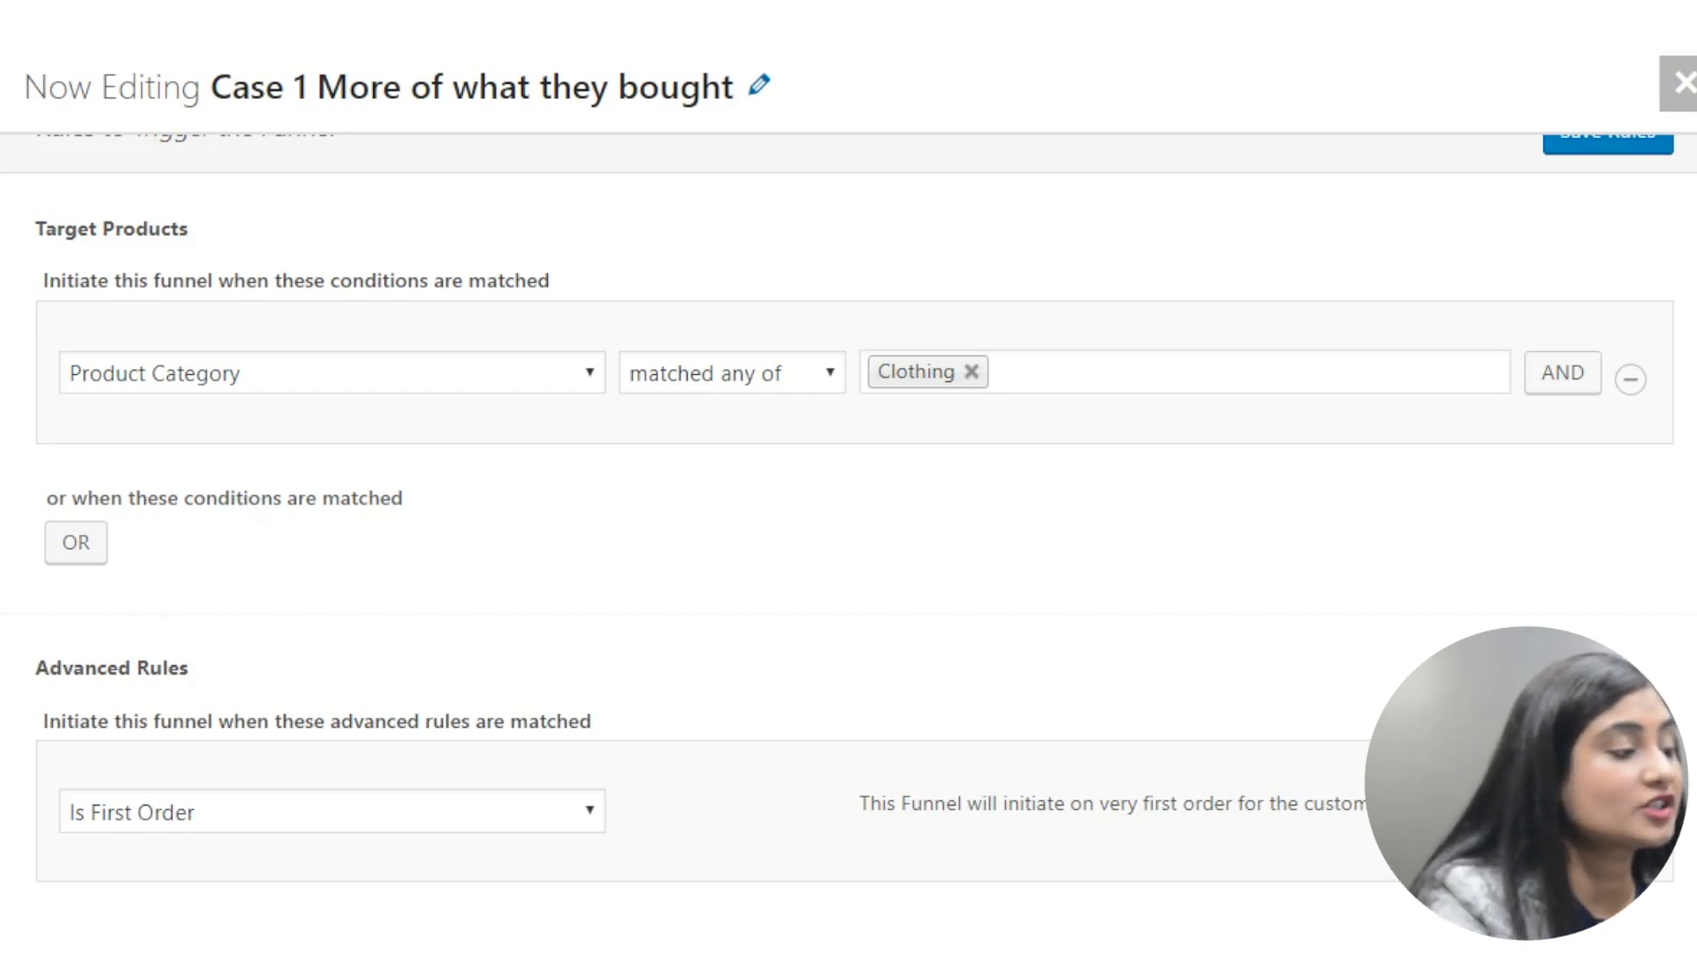
Scroll down to the Advanced Rules section with Is First Order selected.
scroll("down", 3)
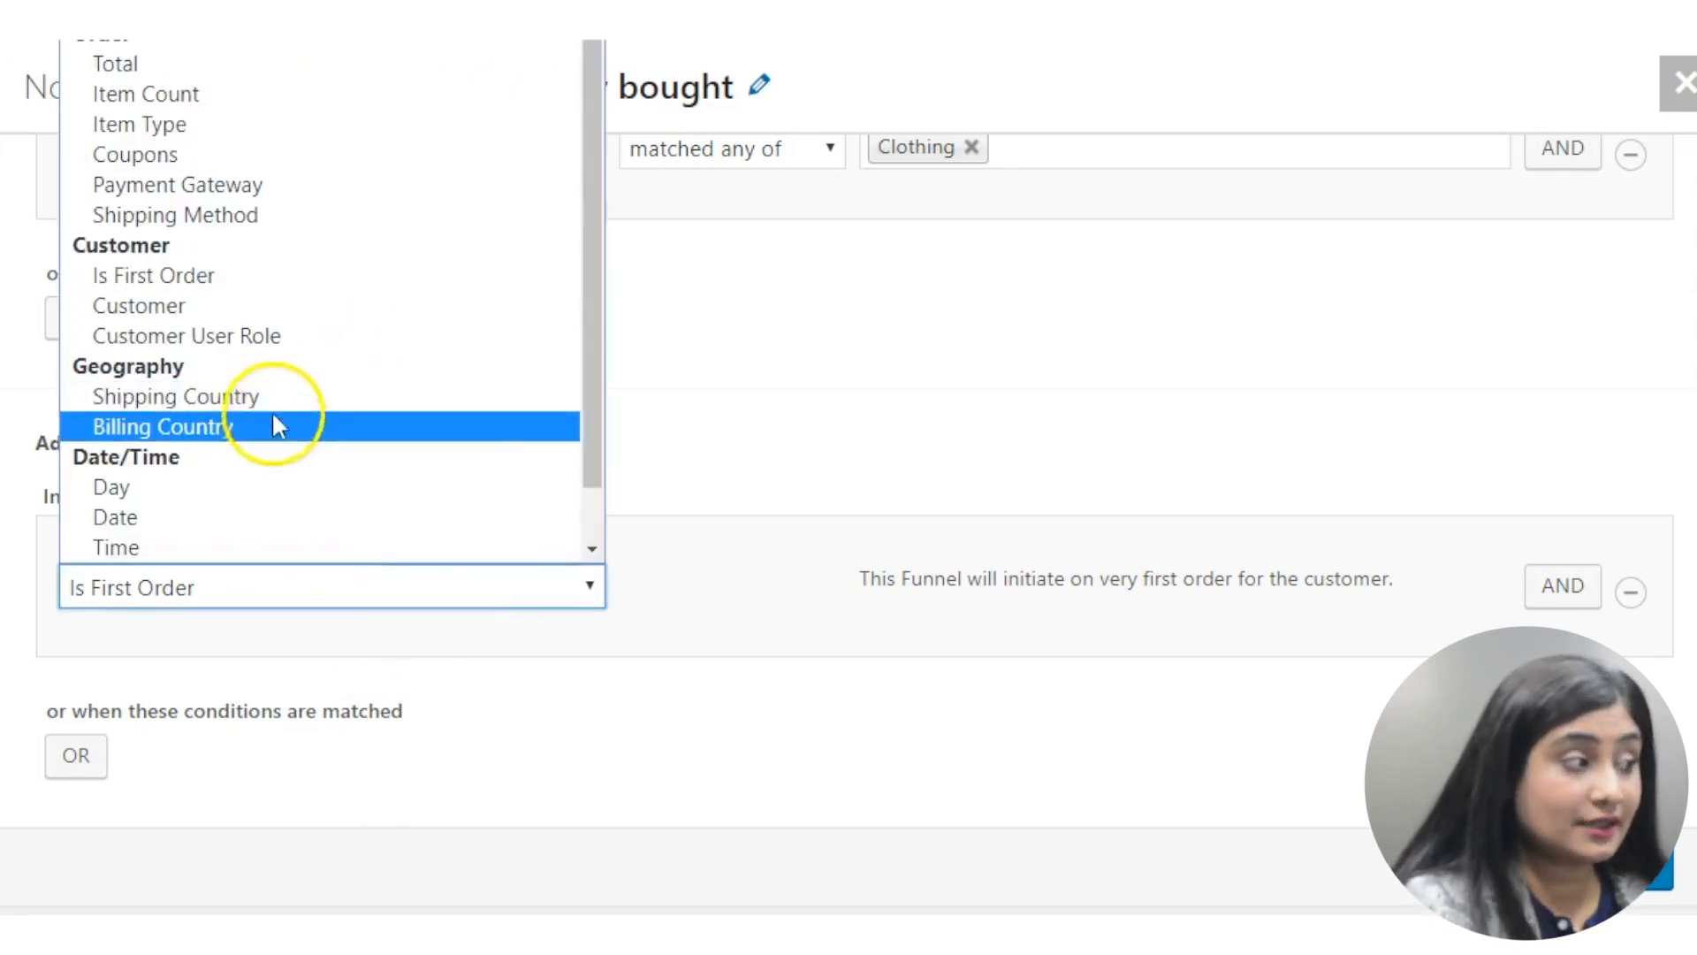
mouse_move(173, 396)
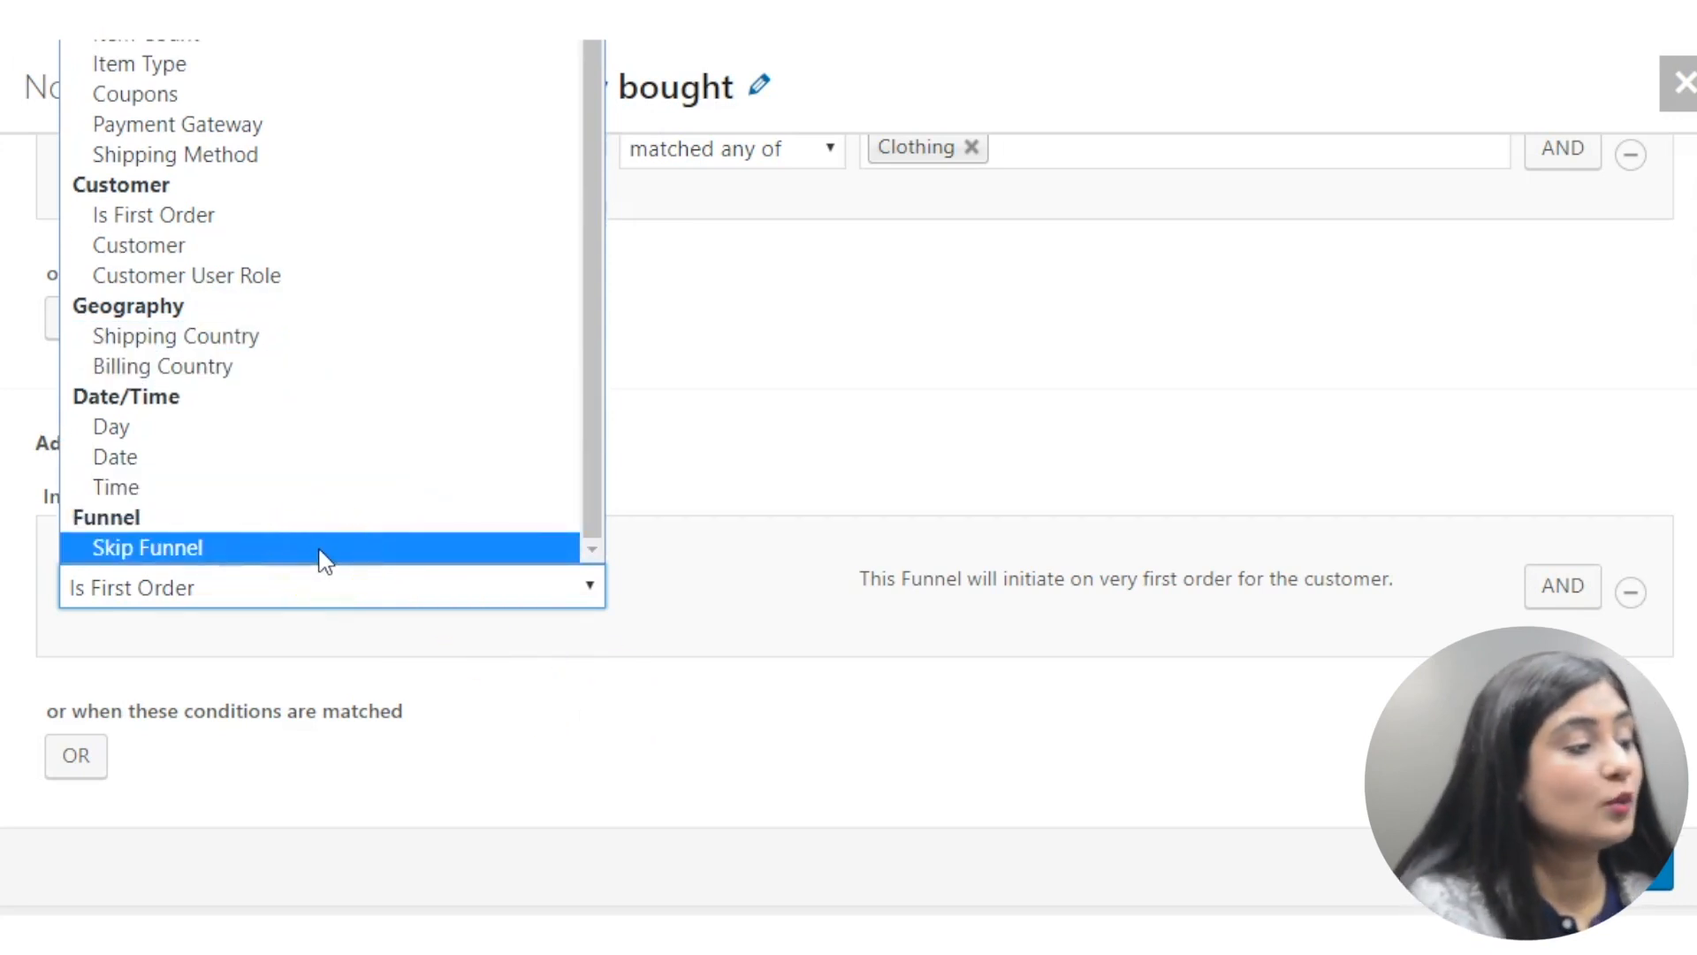
Set the advanced rule to Skip Funnel if the user previously viewed the funnel.
left_click(148, 546)
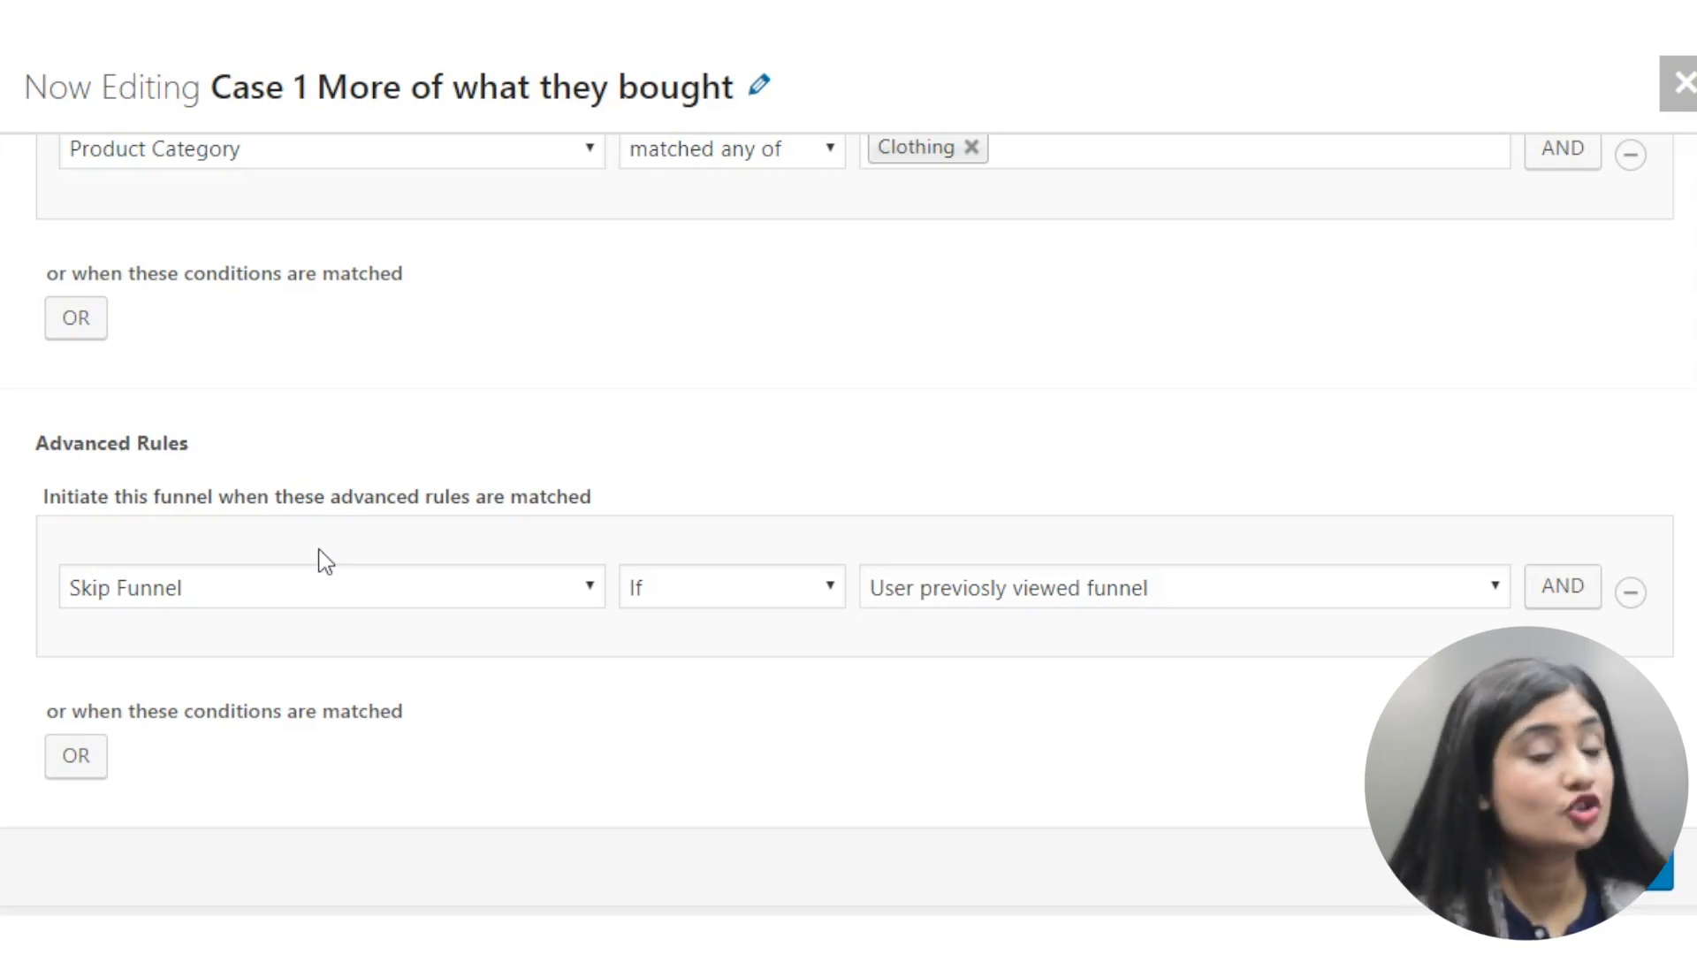
left_click(329, 587)
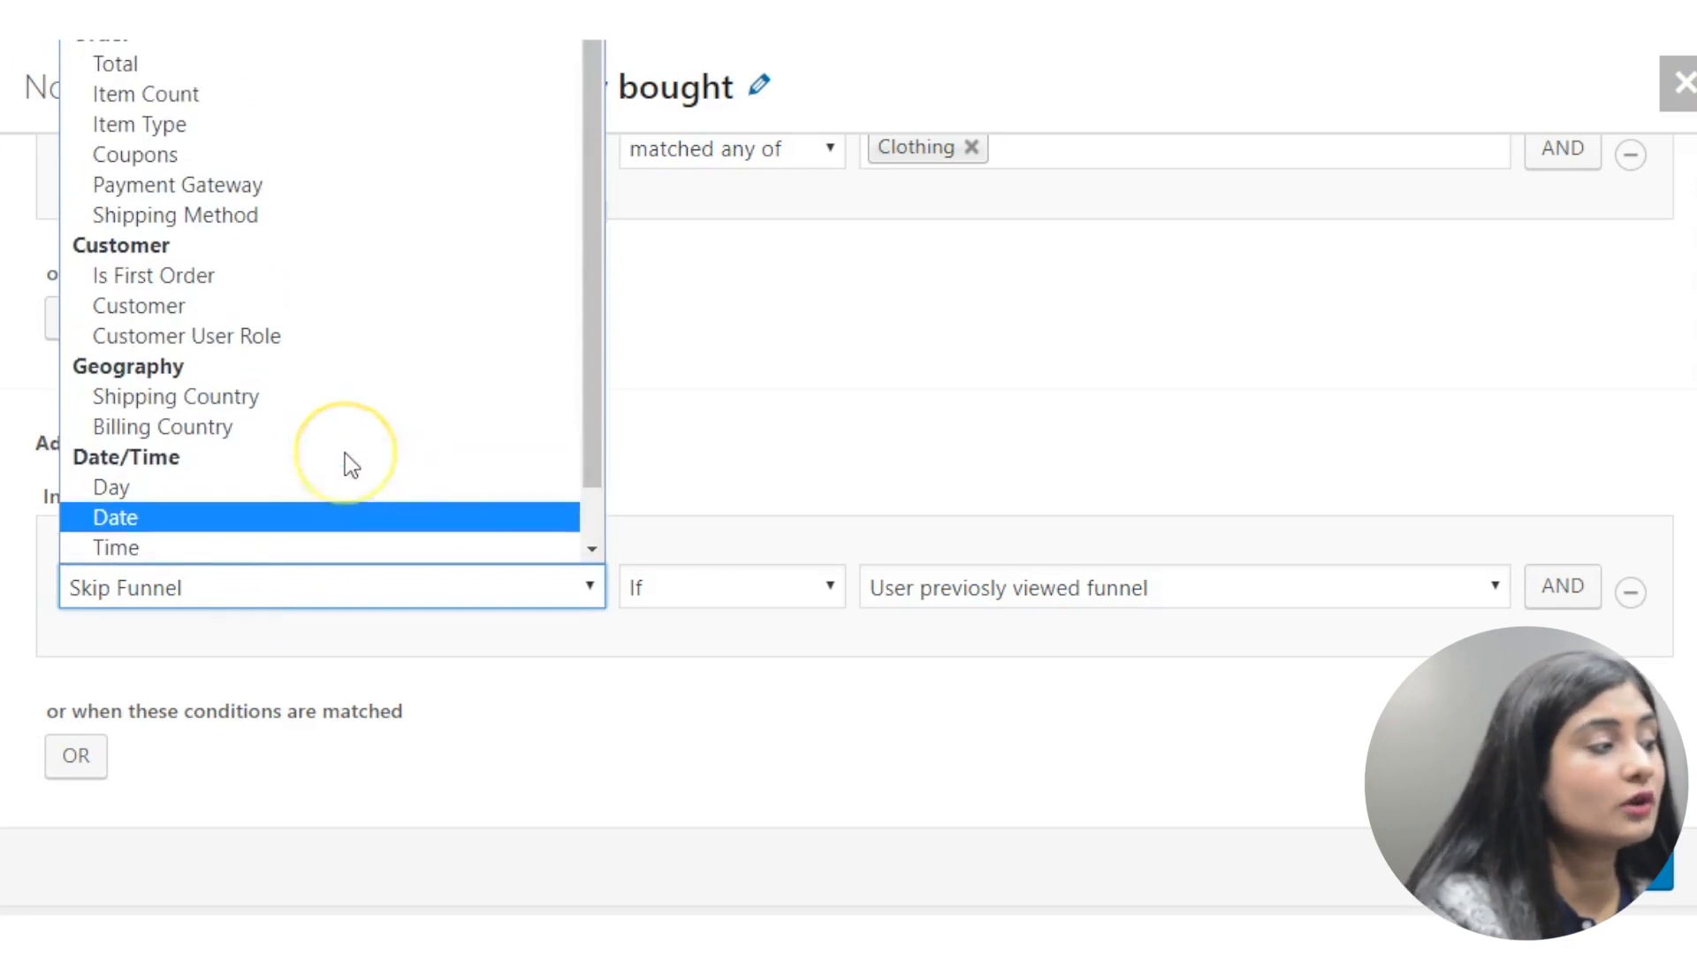